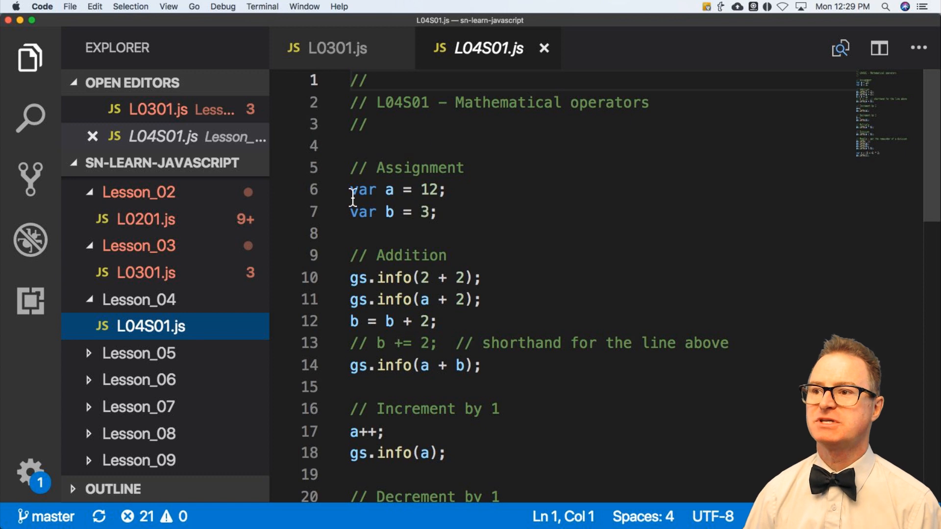
# - Select and copy the Assignment and Addition example code from L04S01.js
pyautogui.moveTo(351, 167); pyautogui.dragTo(402, 255)
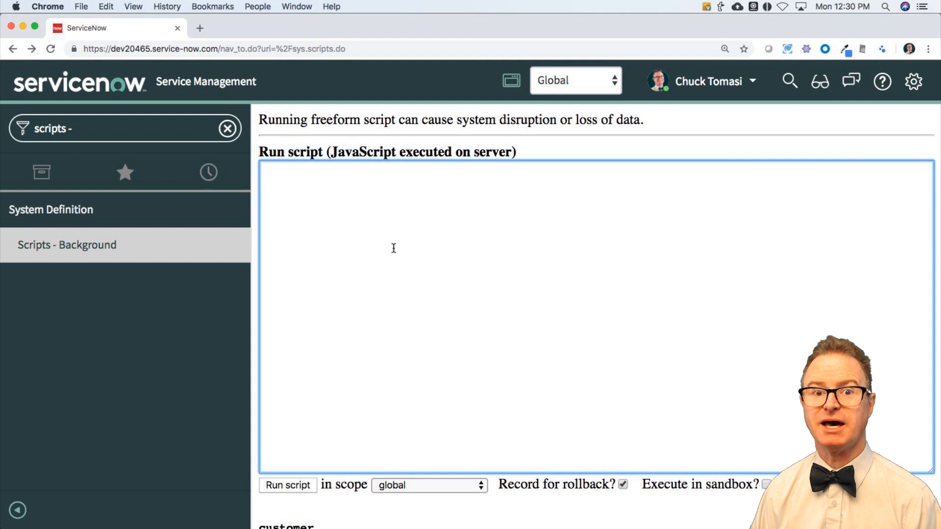
# - Paste the assignment code, trim it to the two variables and gs.info(2 + 2), and run it
pyautogui.write('// Assignment')
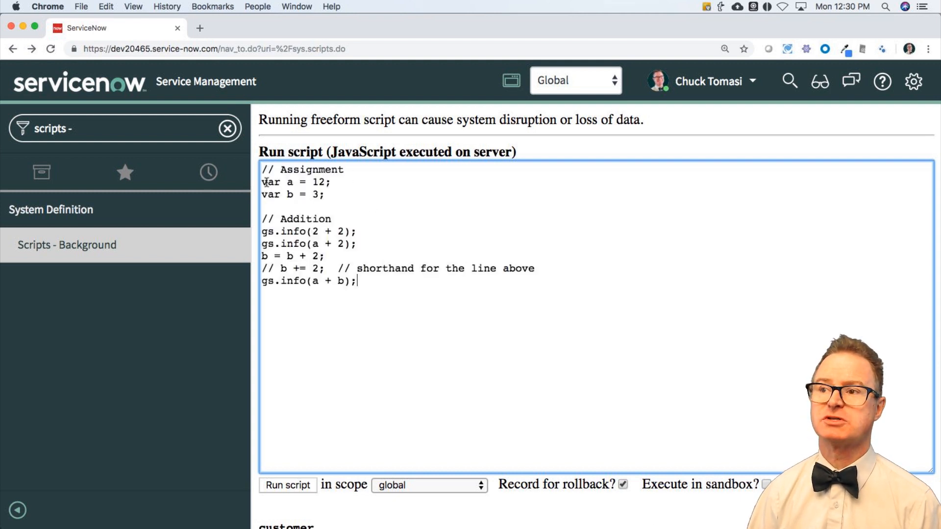
pyautogui.moveTo(261, 183); pyautogui.dragTo(324, 194)
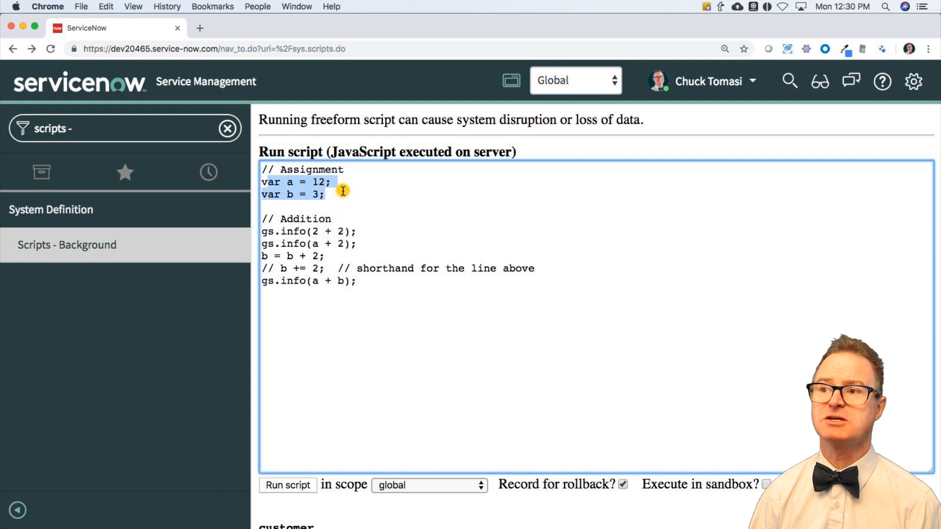
pyautogui.click(327, 194)
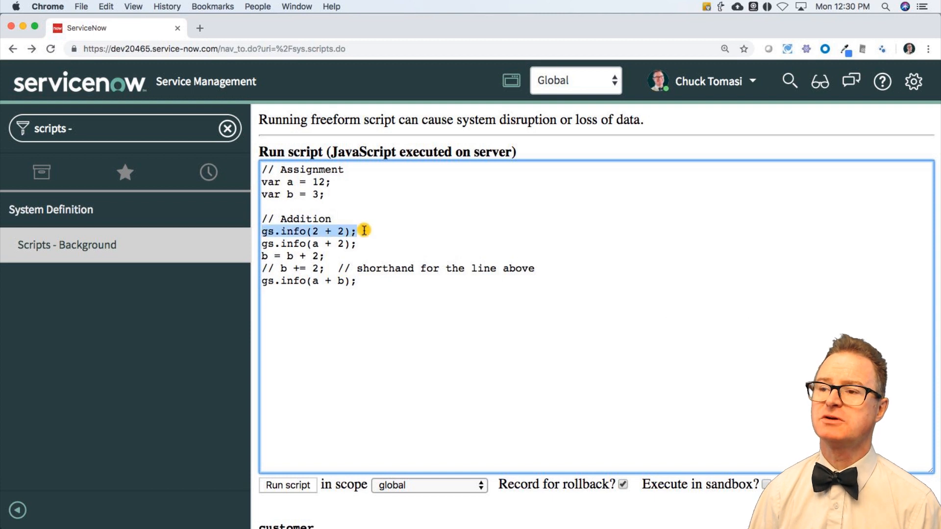
pyautogui.click(343, 244)
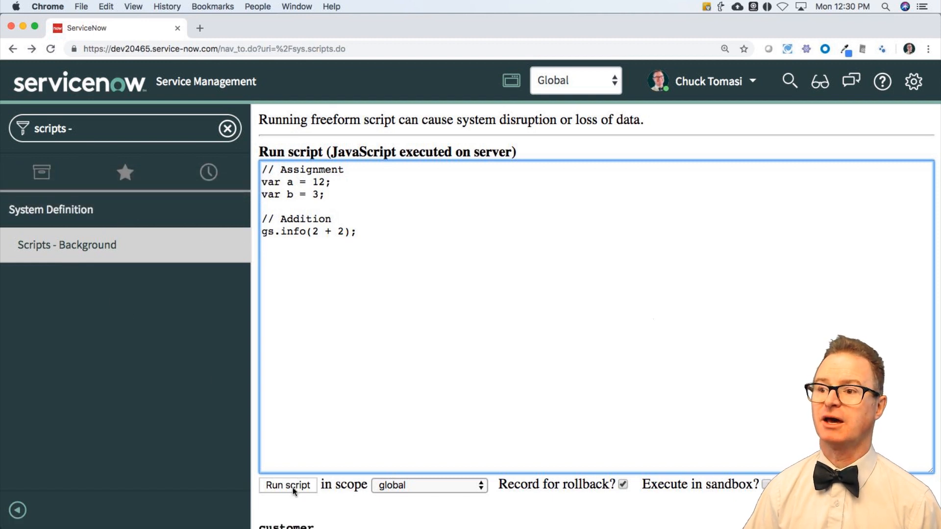
pyautogui.click(287, 485)
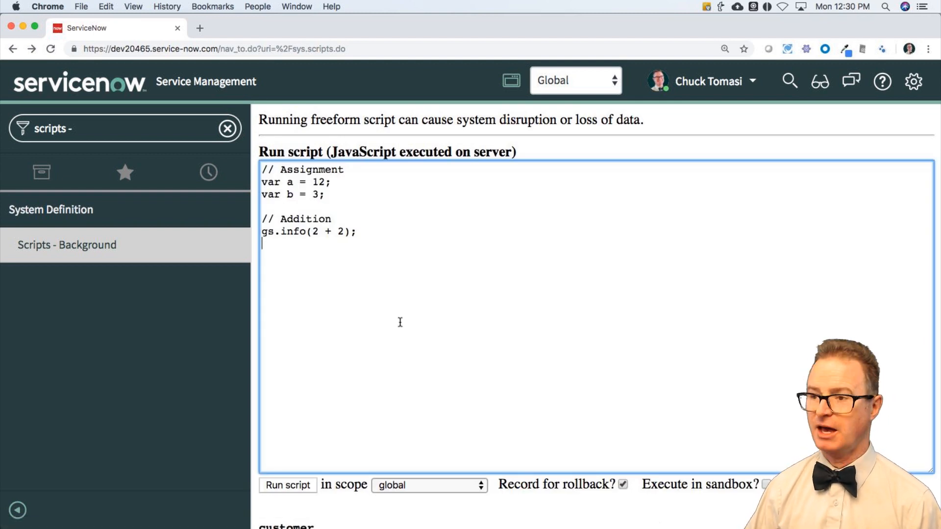
# - Change the addition call to gs.info(a + 2), run it, and begin adding b = b + 2
pyautogui.write('gs.info(a + 2);')
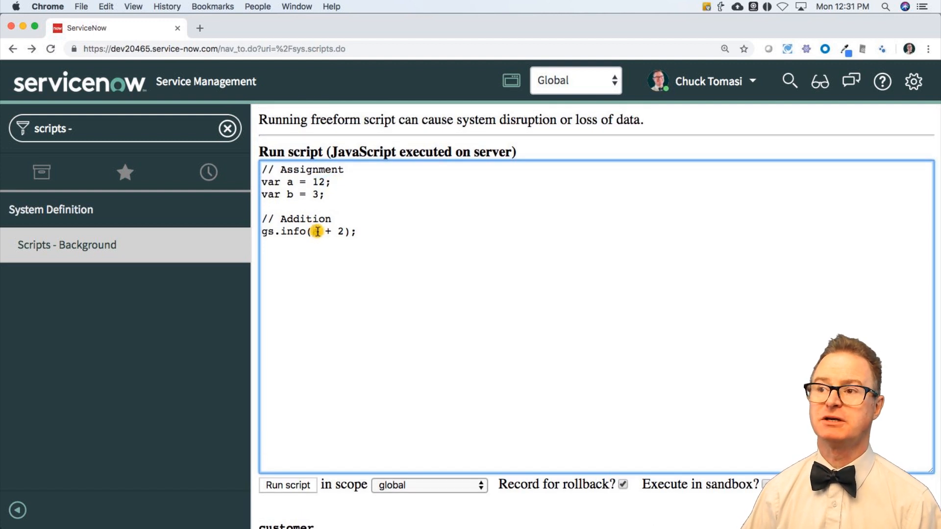
pyautogui.write('a')
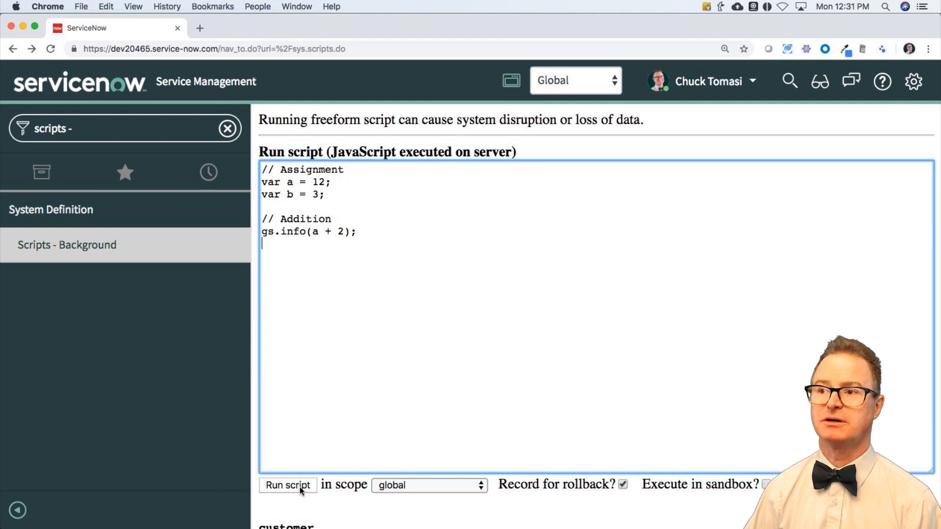
pyautogui.click(287, 485)
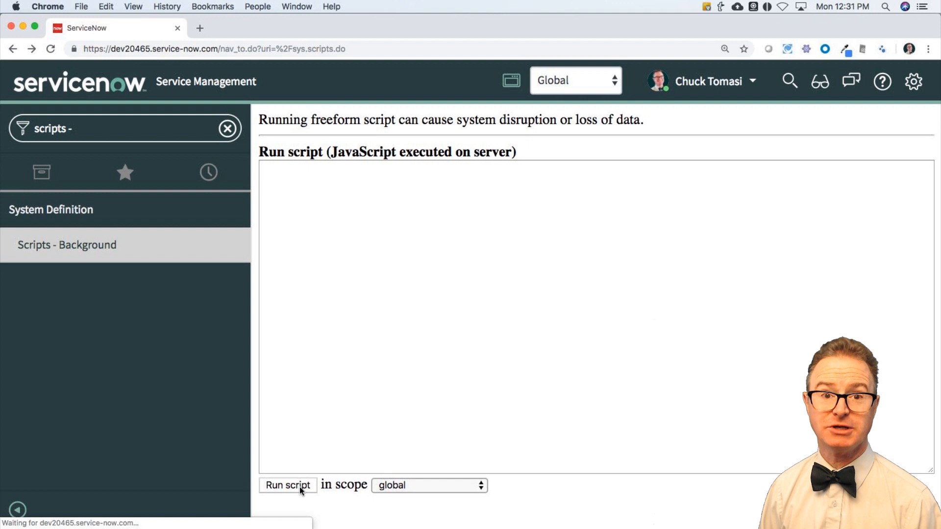
pyautogui.write('// Assignment')
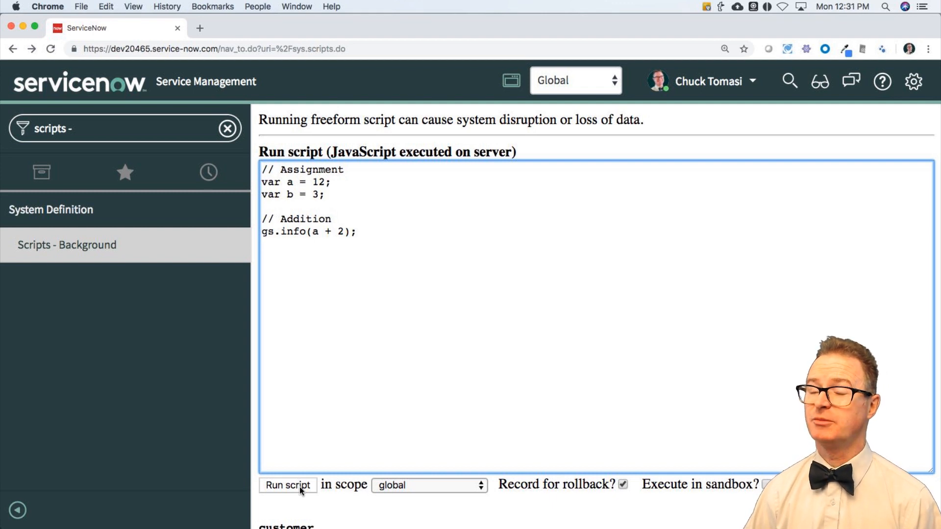
pyautogui.write('b = b + 2;')
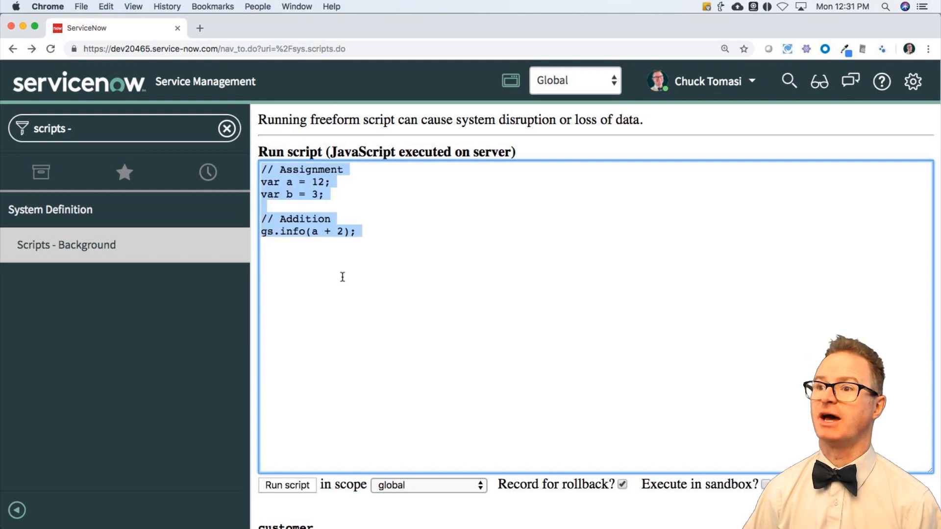
# - Replace gs.info(a + 2) with b = b + 2 and gs.info(a + b), removing the shorthand comment, and run it
pyautogui.write('b = b + 2;')
pyautogui.write('gs.info(a + b);')
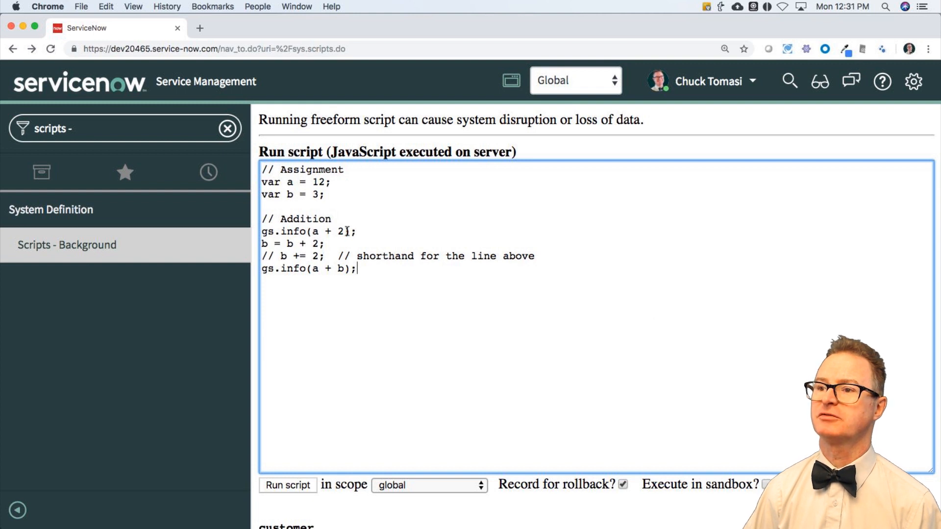
pyautogui.tripleClick(306, 232)
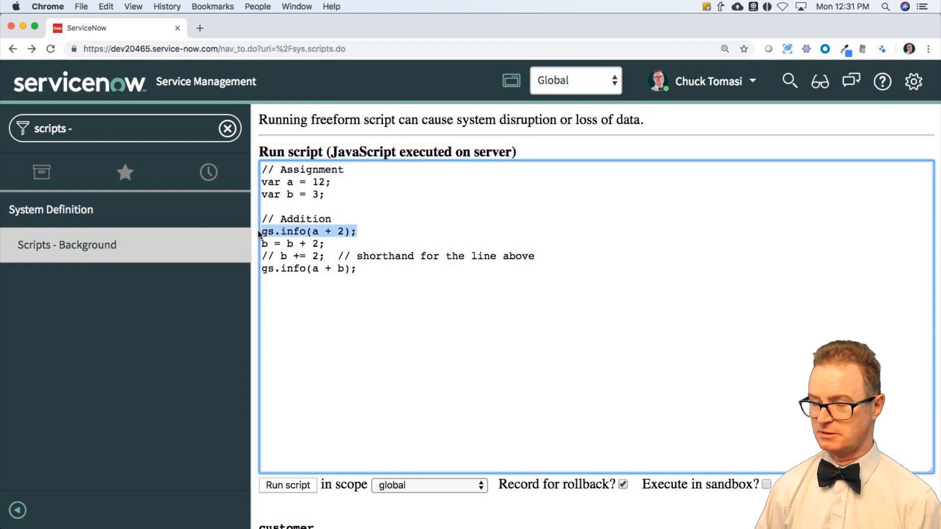
pyautogui.press('Backspace')
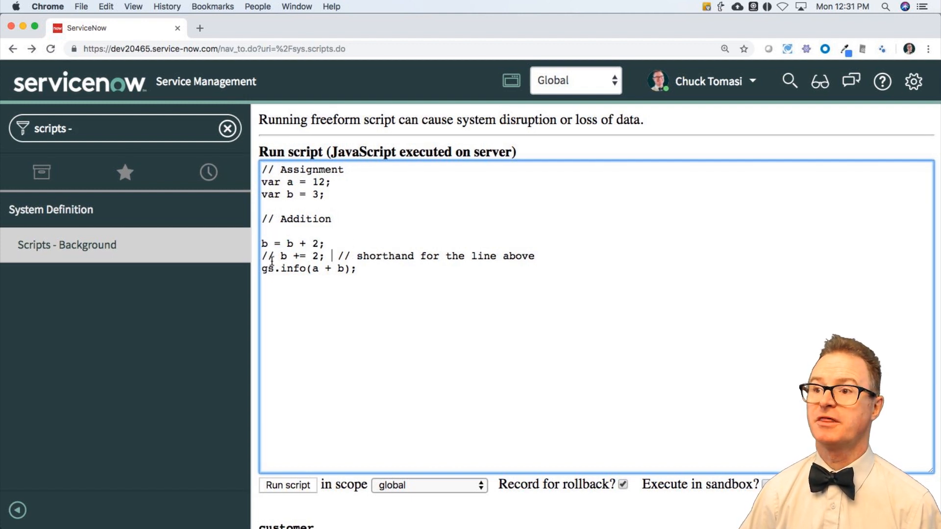
pyautogui.moveTo(261, 256); pyautogui.dragTo(534, 255)
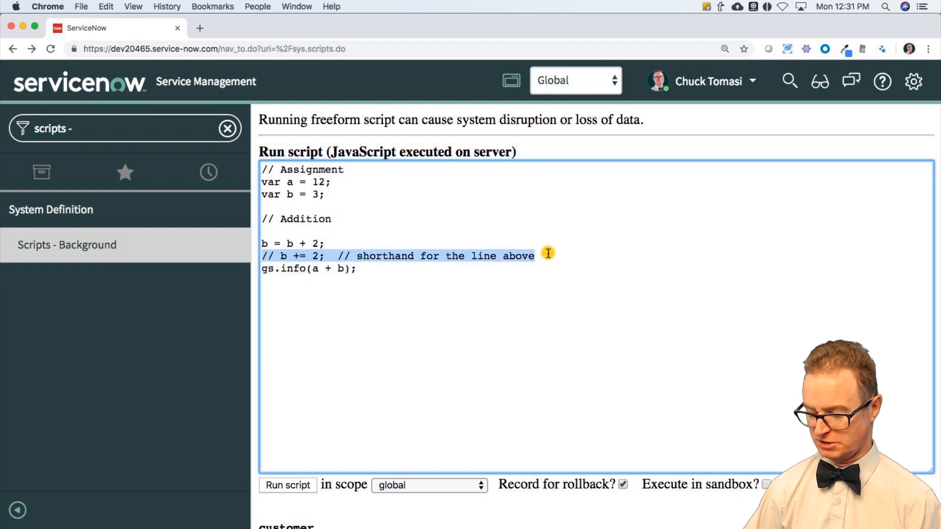
pyautogui.press('Backspace')
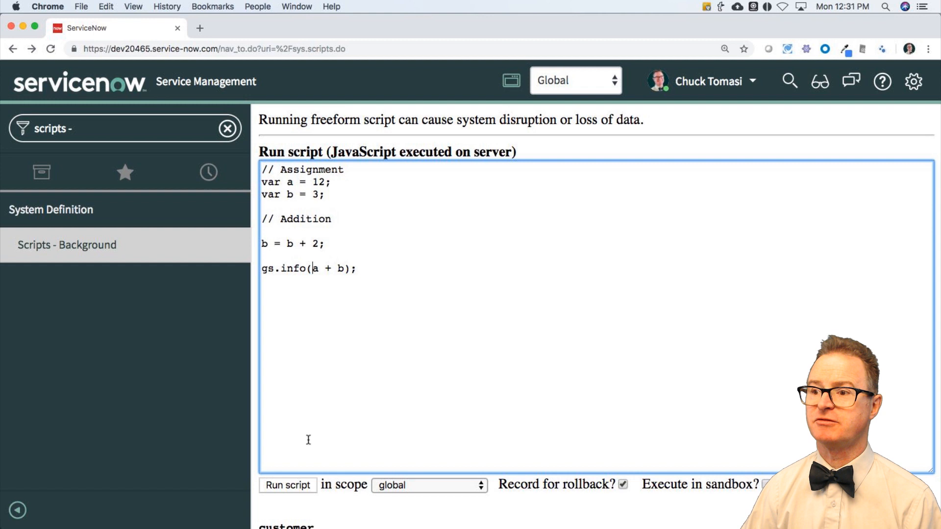
pyautogui.click(287, 485)
pyautogui.write('// b += 2;  // shorthand for the line above')
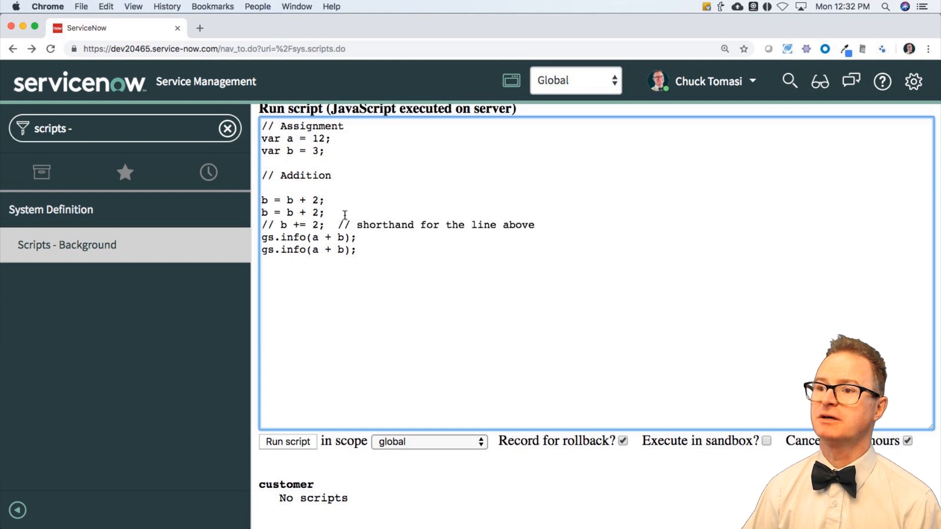
# - Swap b = b + 2 for the shorthand b += 2 before logging a + b
pyautogui.moveTo(261, 200); pyautogui.dragTo(325, 213)
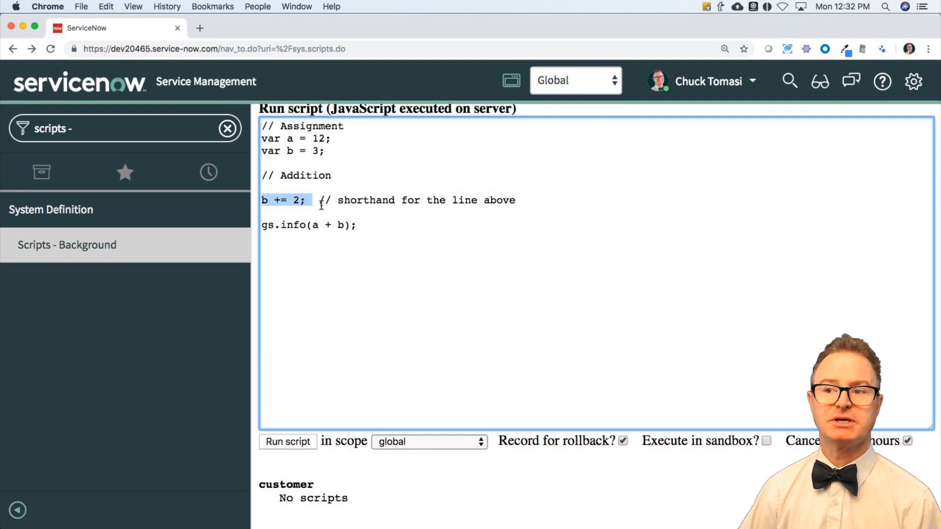
pyautogui.click(287, 441)
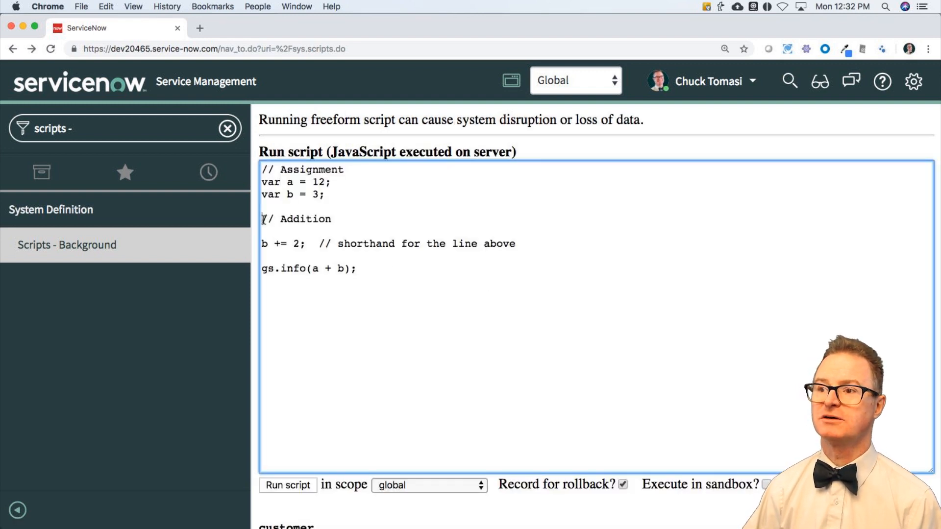
pyautogui.press('delete')
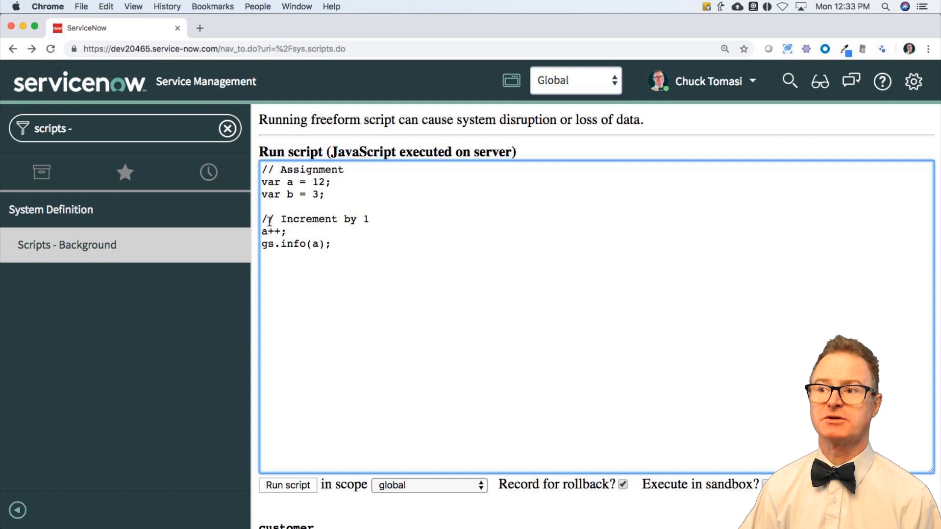
# - Rewrite the increment a++ as the prefix form ++a before gs.info(a) and run it
pyautogui.click(287, 485)
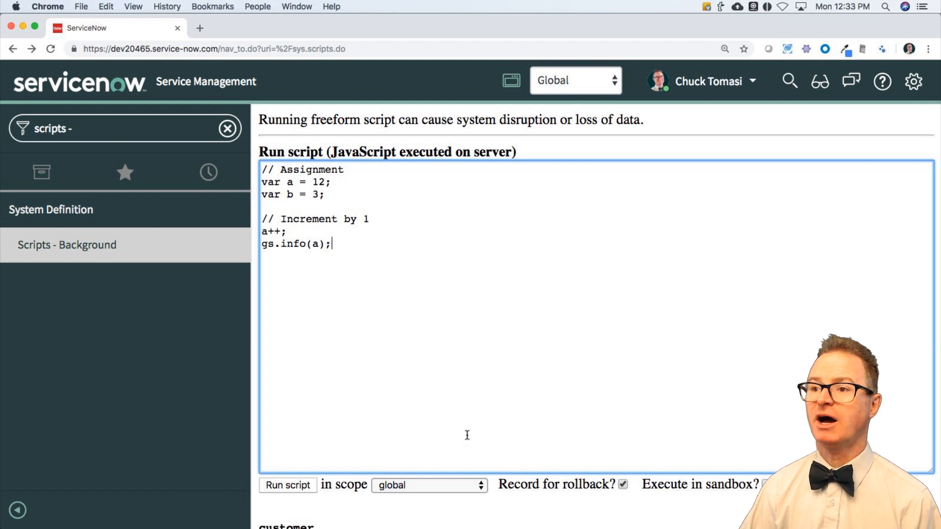
pyautogui.click(263, 231)
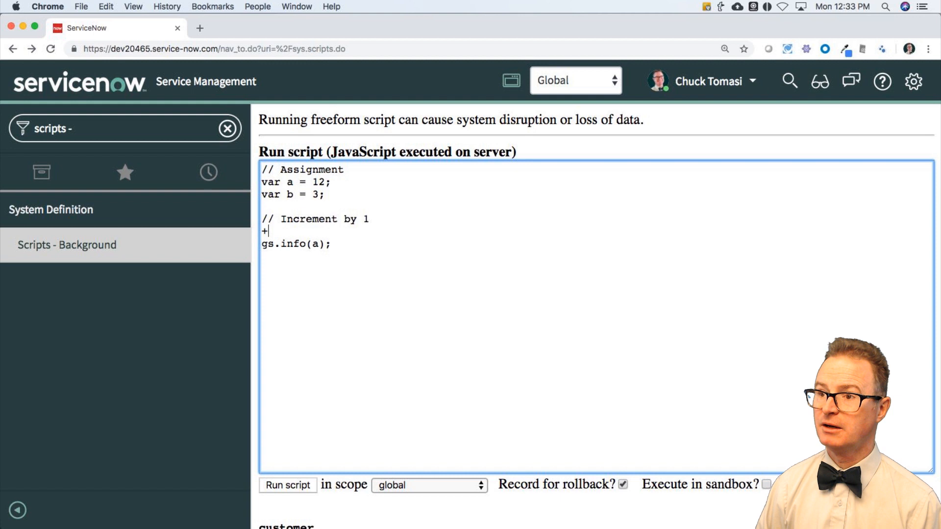
pyautogui.write('+a')
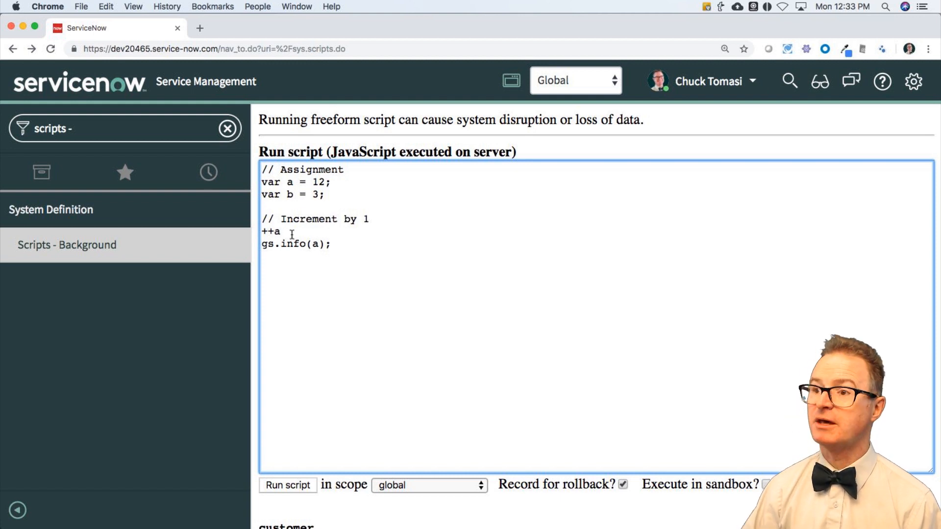
pyautogui.click(287, 485)
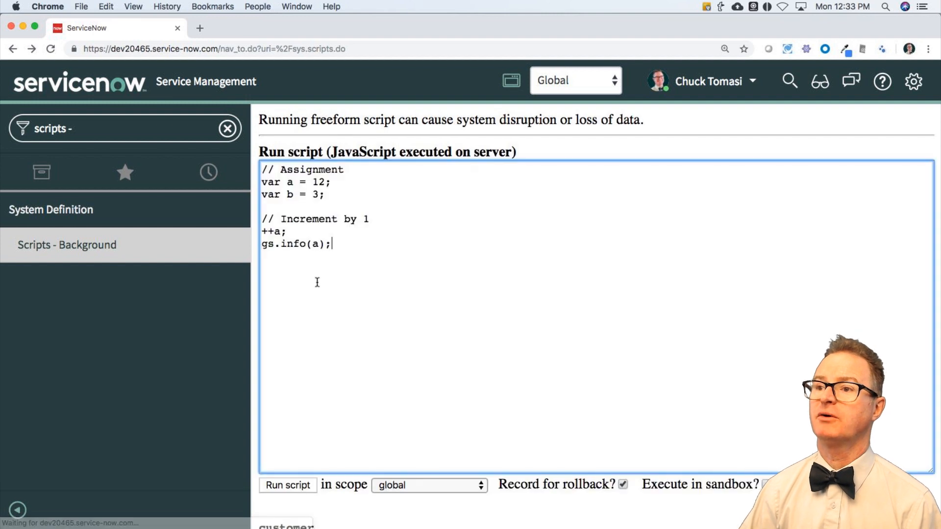
# - Log the prefix increment inline as gs.info(++a) and run it
pyautogui.doubleClick(274, 232)
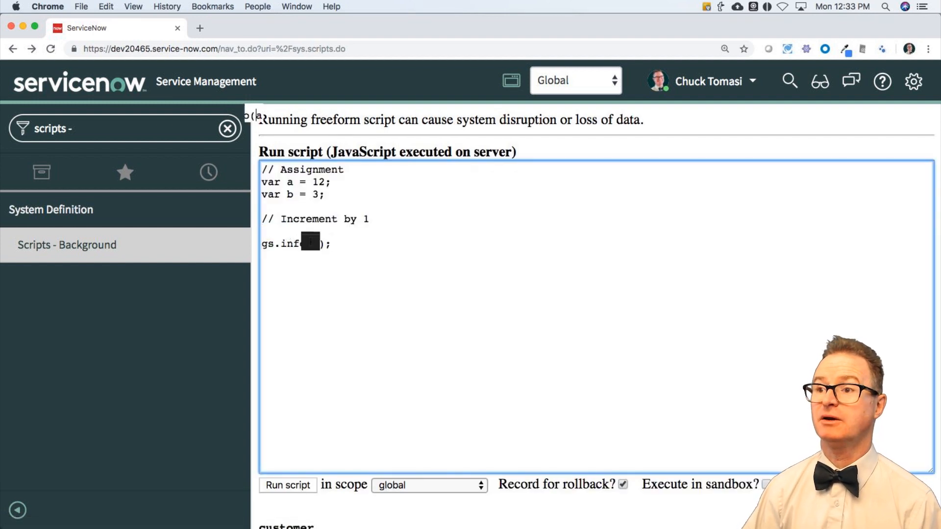
pyautogui.write('++a')
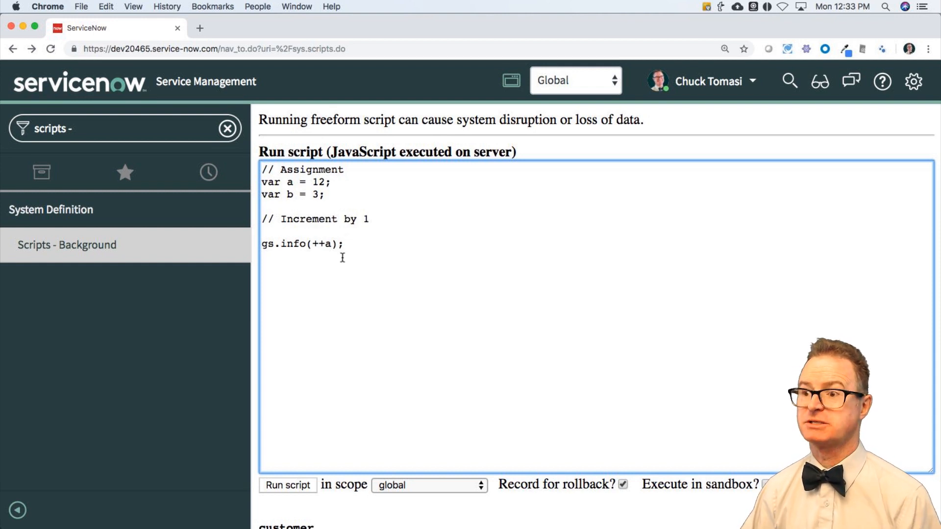
pyautogui.click(287, 485)
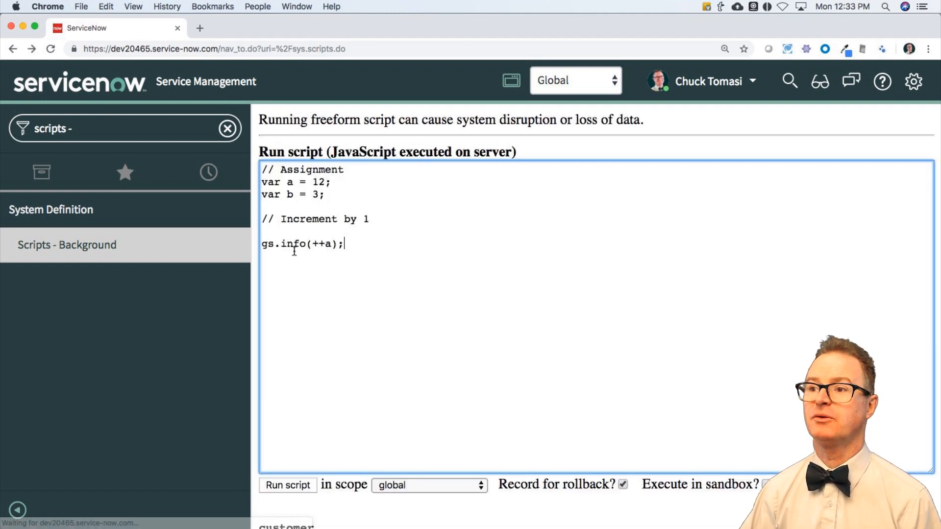
# - Switch the logged increment to the postfix form gs.info(a++) and run it
pyautogui.doubleClick(329, 239)
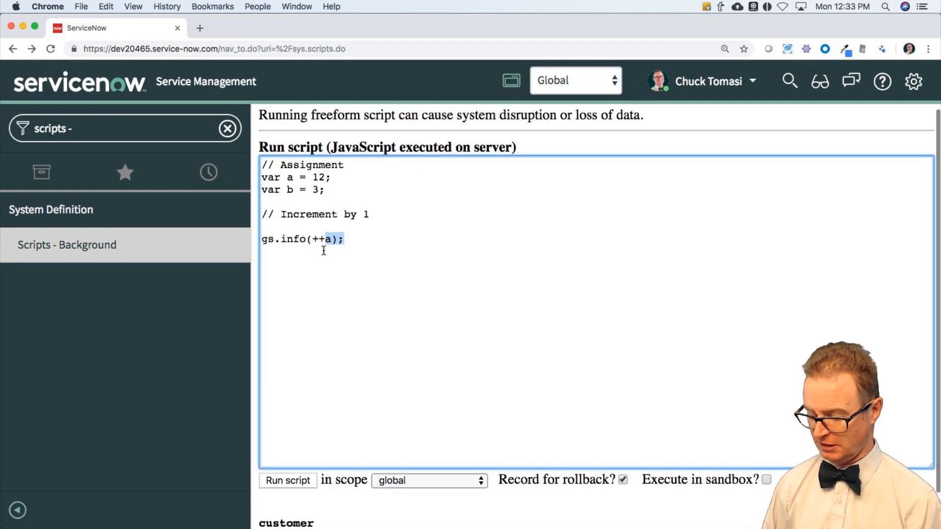
pyautogui.press('Backspace')
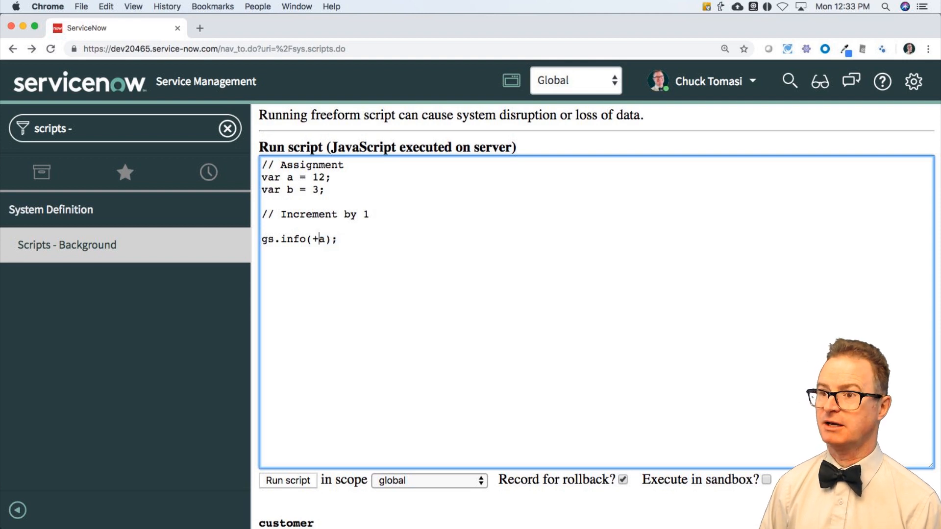
pyautogui.write('a++')
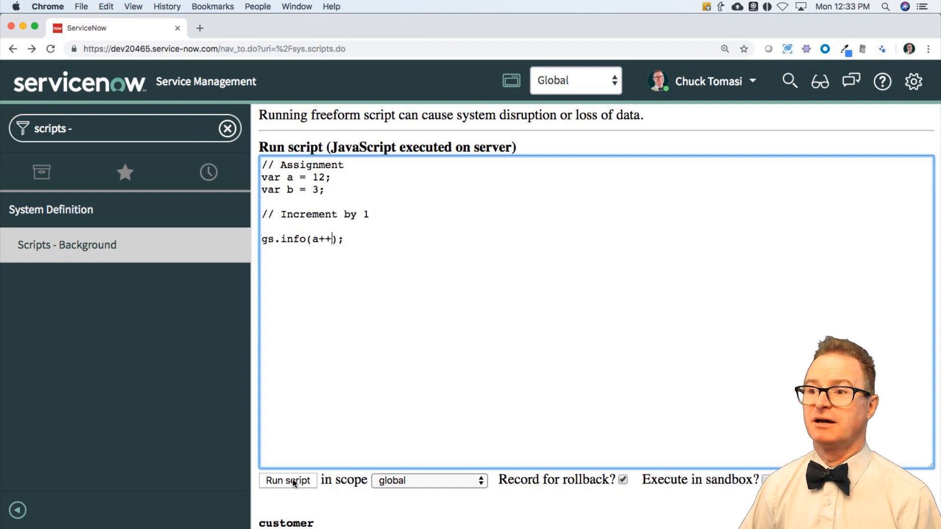
pyautogui.click(288, 480)
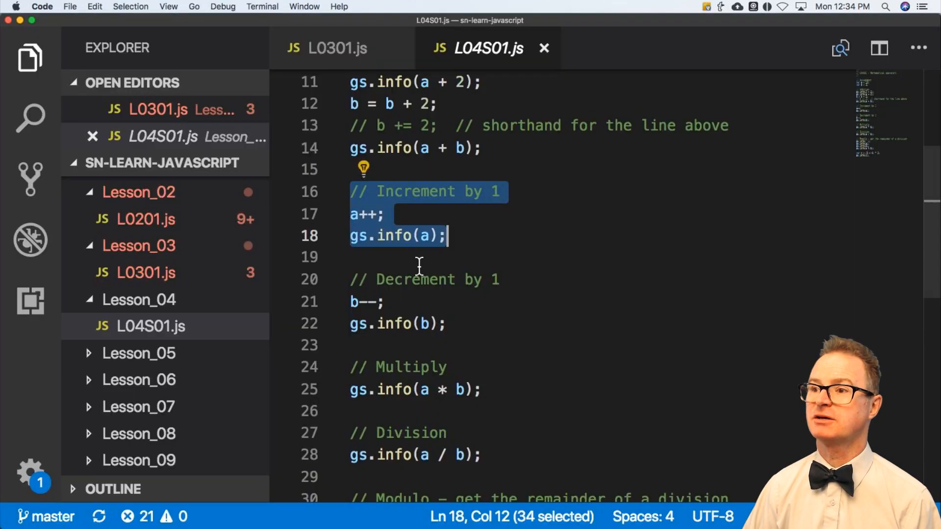
# - Scroll L04S01.js to the Increment by 1 and Decrement by 1 examples
pyautogui.scroll(-3)
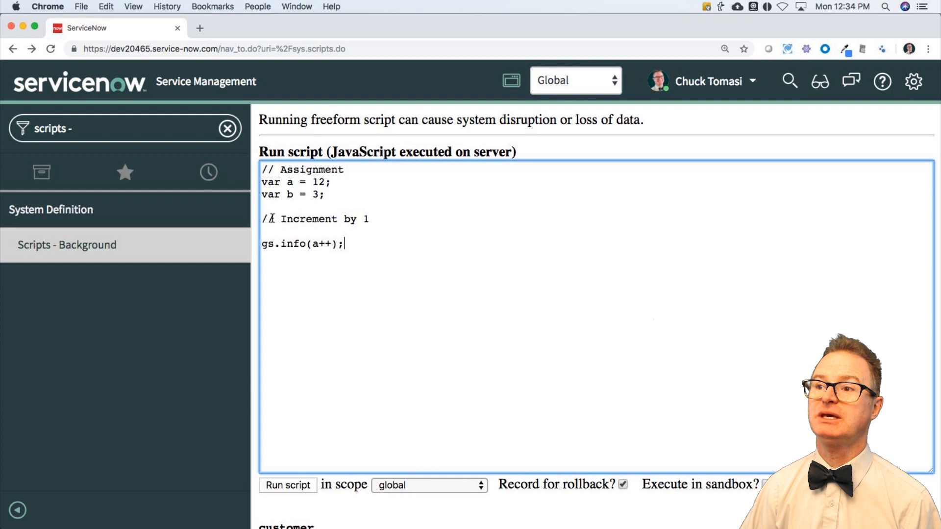
# - Replace the increment example with gs.info(a - b) and run it
pyautogui.moveTo(262, 219); pyautogui.dragTo(344, 244)
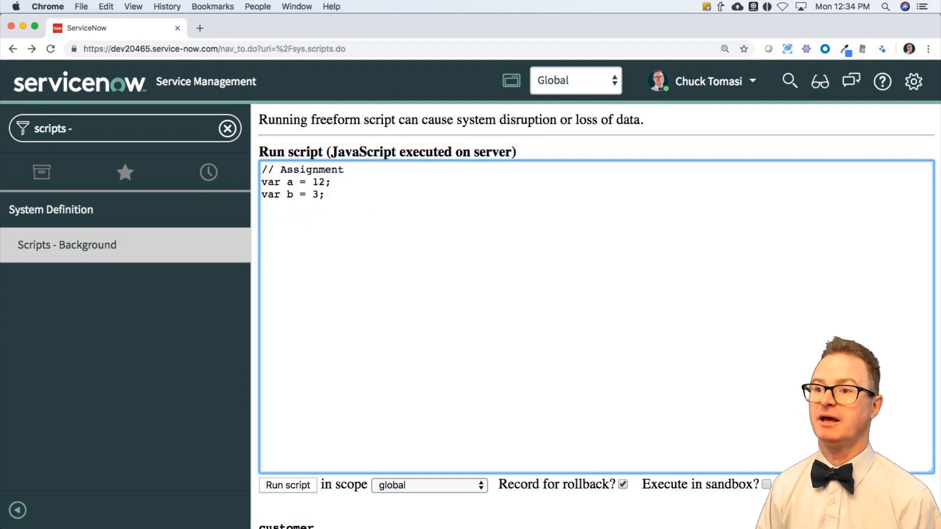
pyautogui.write('gs.')
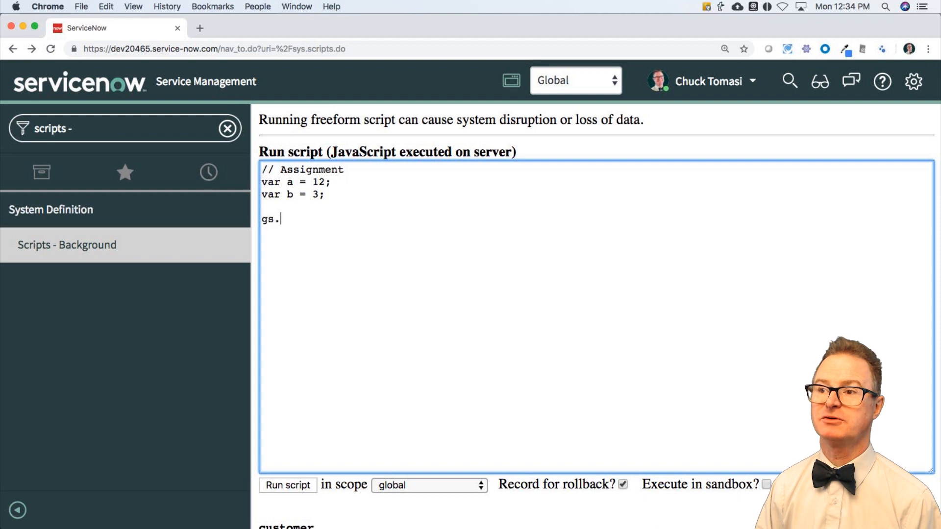
pyautogui.write('info(')
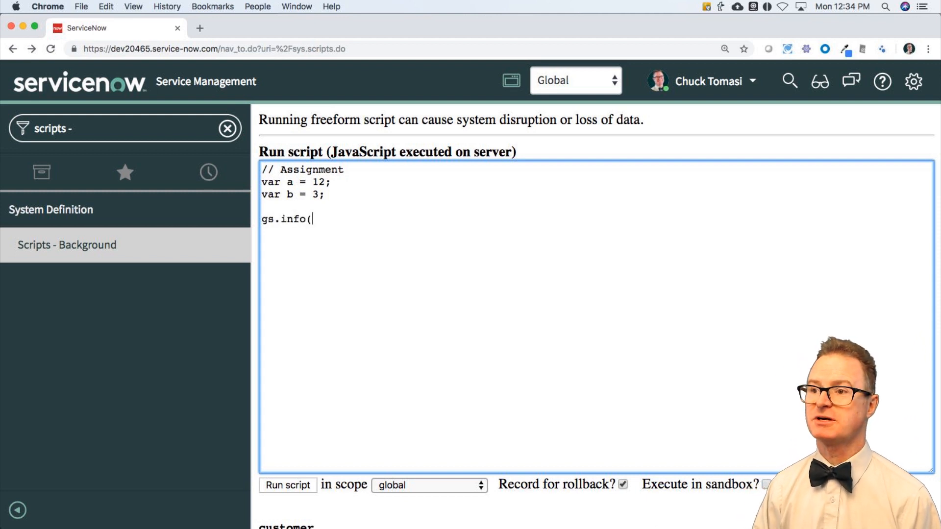
pyautogui.write('a')
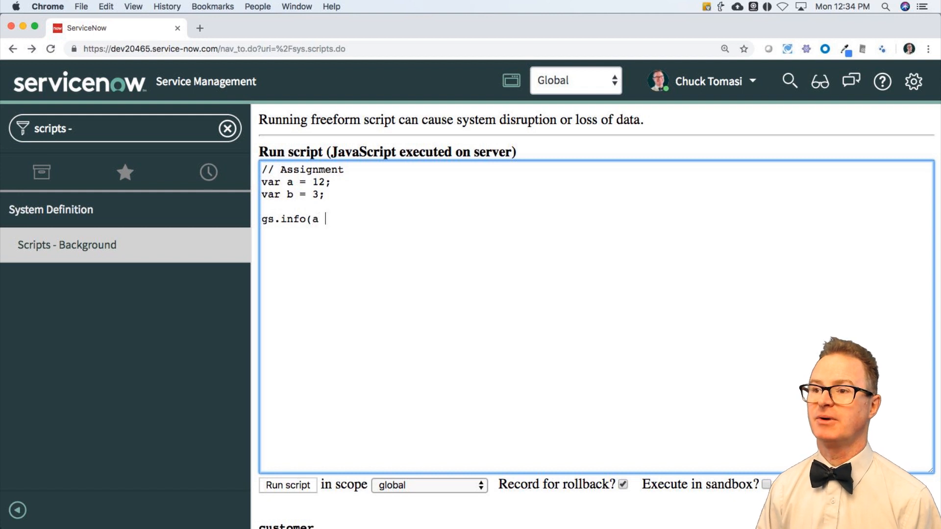
pyautogui.write('- b')
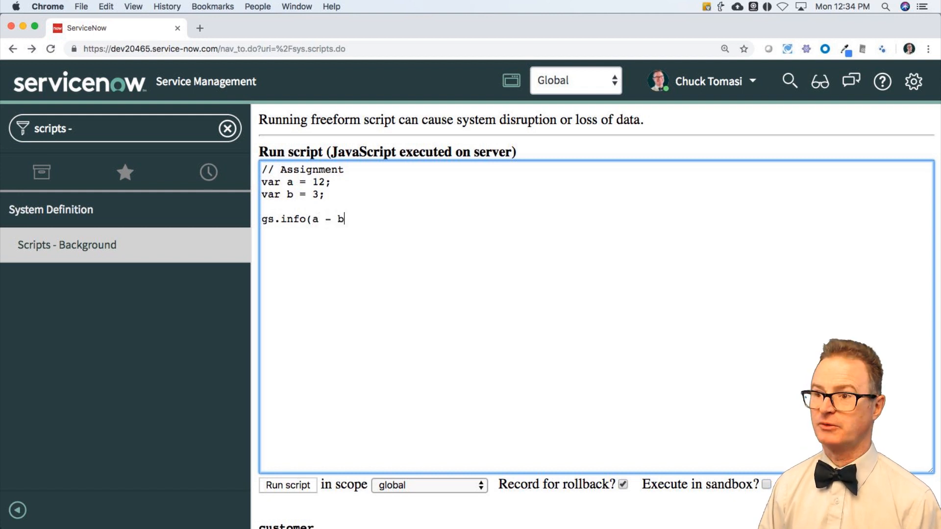
pyautogui.write(');')
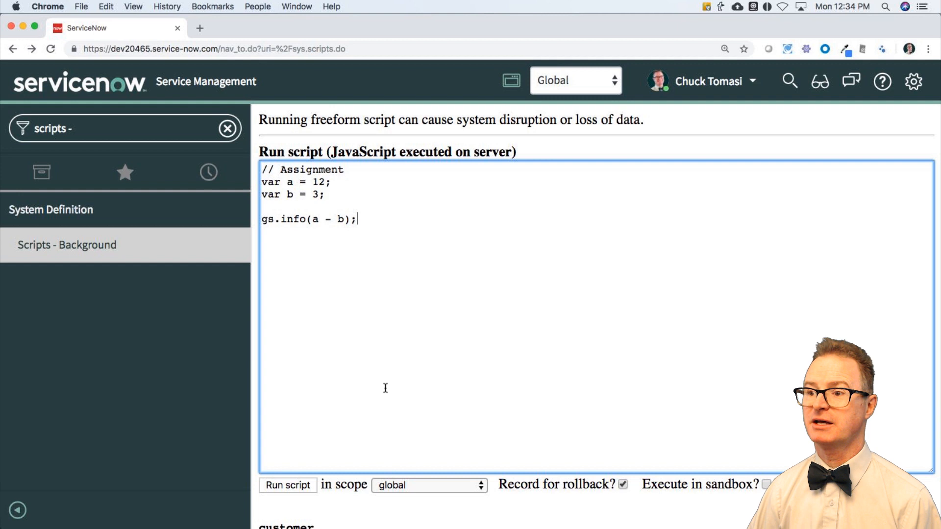
pyautogui.click(287, 485)
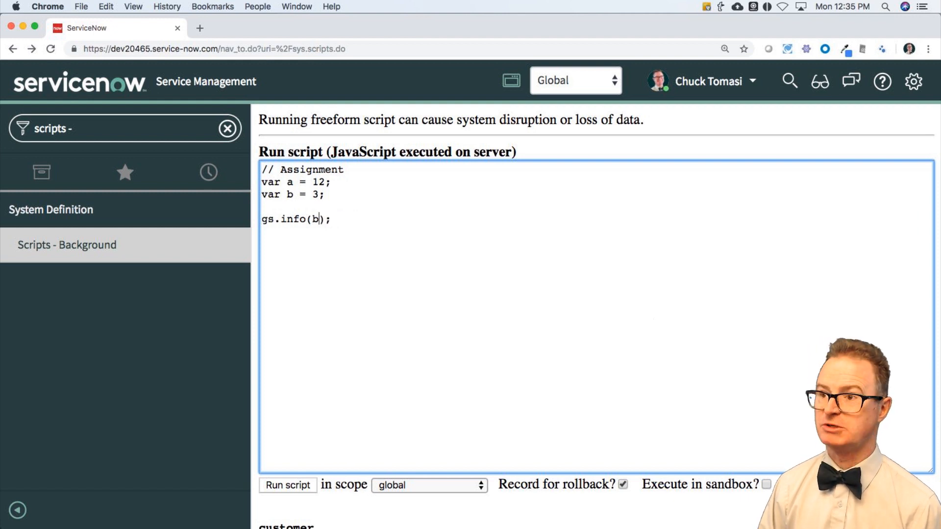
# - Change the subtraction to gs.info(b - a), run it to get -9, and return to the editor
pyautogui.write('- a')
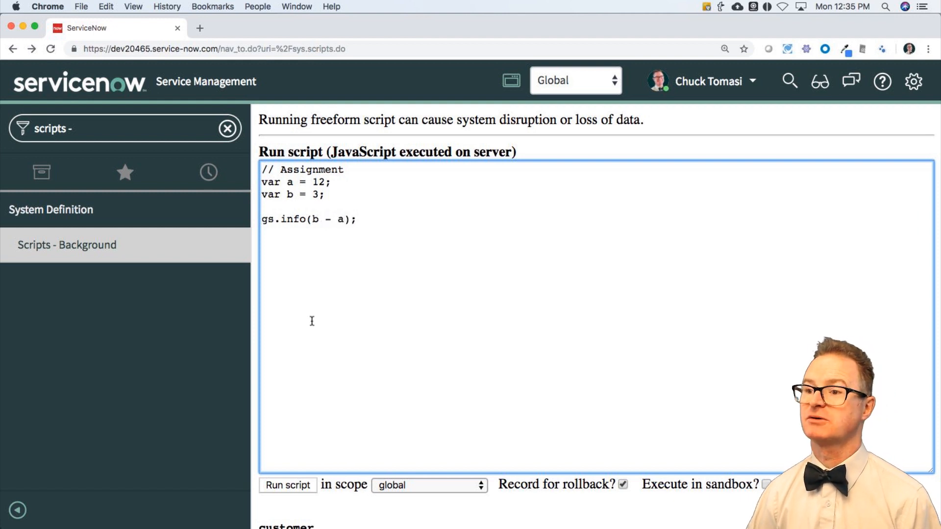
pyautogui.click(287, 485)
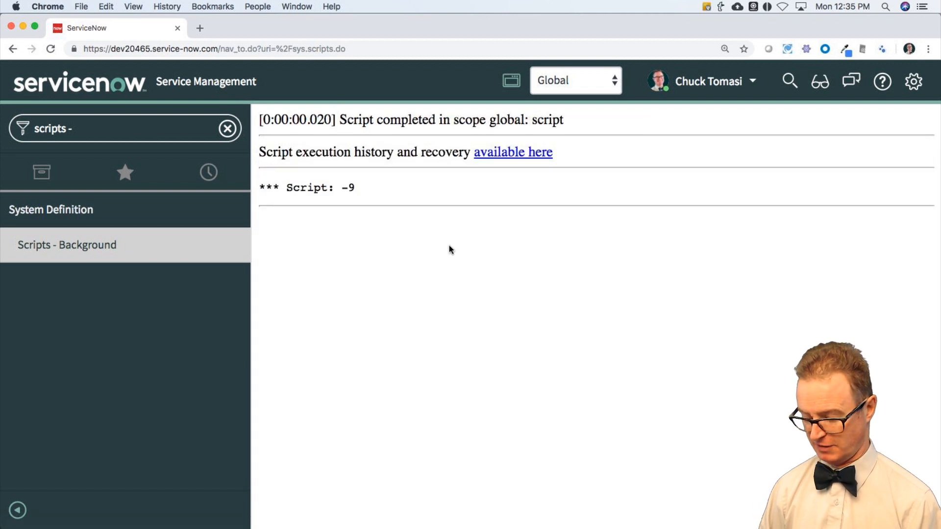
pyautogui.click(13, 49)
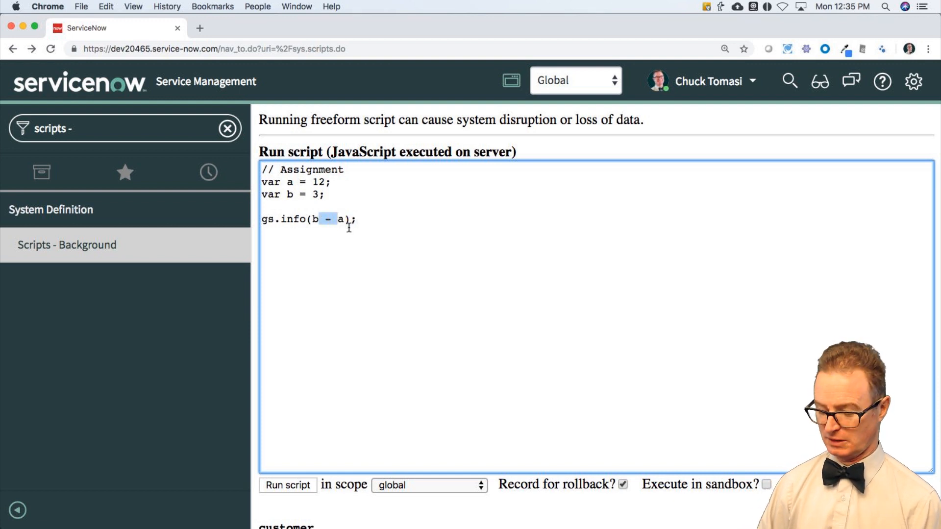
# - Write a = a - b followed by gs.info(a) in place of the b - a log
pyautogui.press('Backspace')
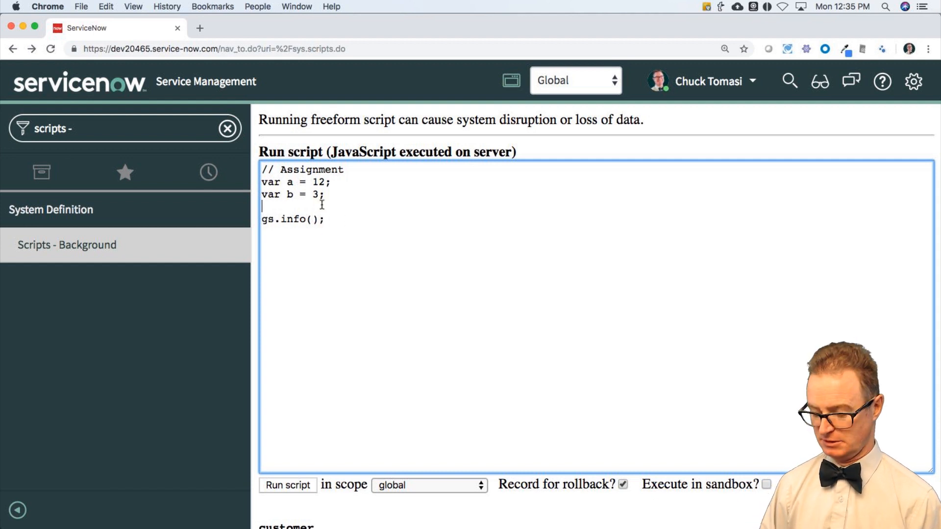
pyautogui.write('a = a')
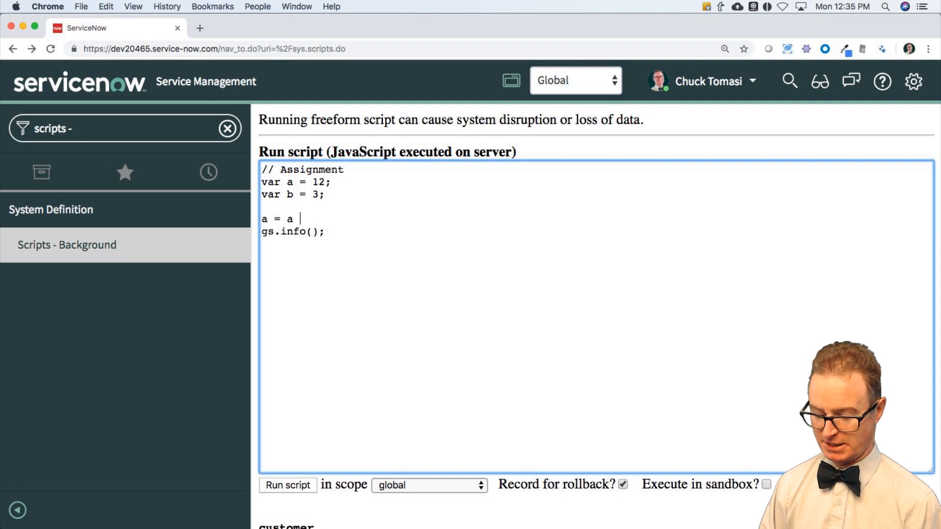
pyautogui.write('=')
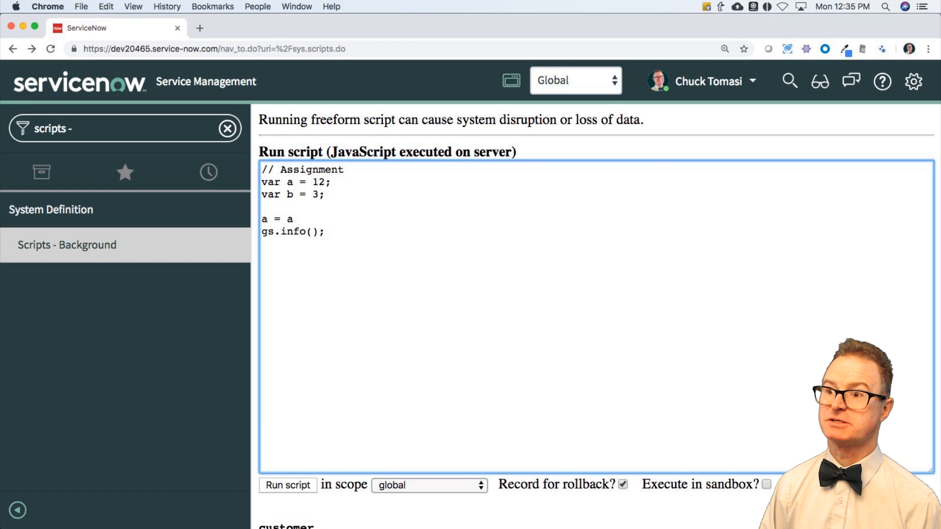
pyautogui.write('- b;')
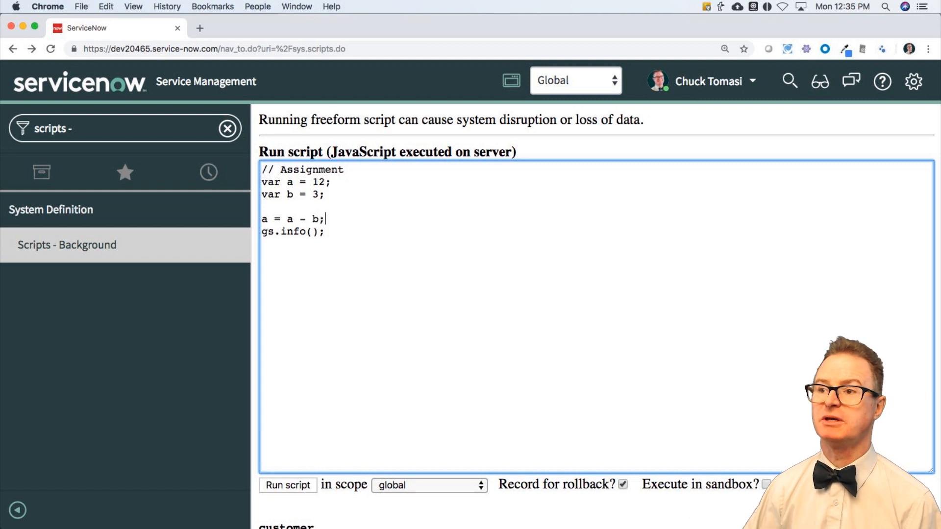
pyautogui.write('a')
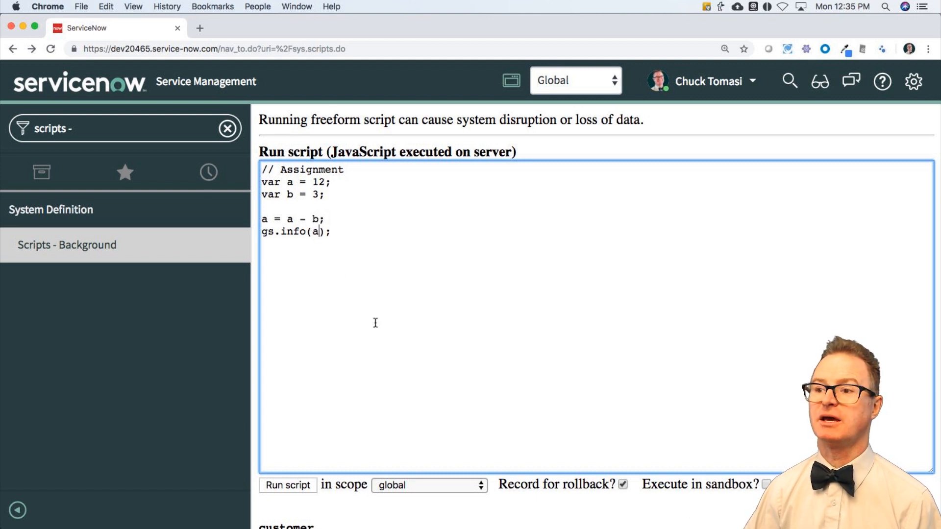
pyautogui.click(287, 485)
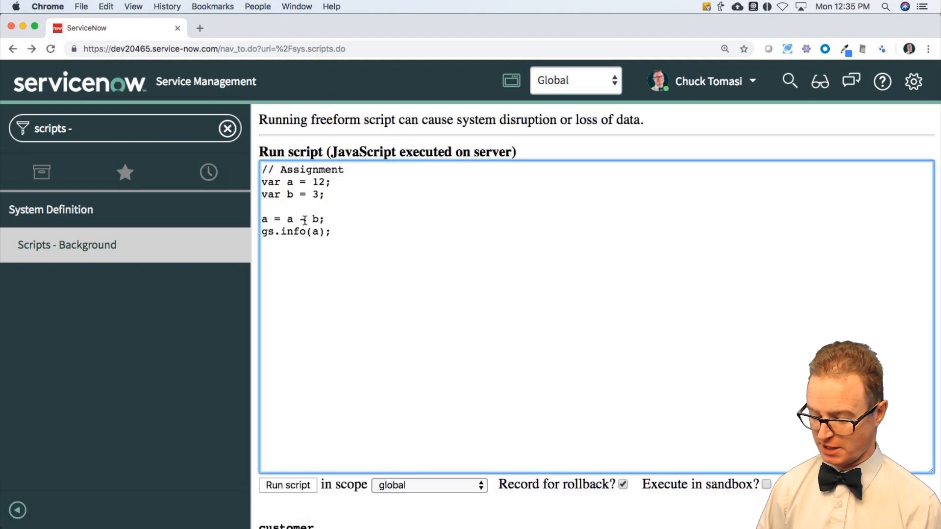
# - Shorten the subtraction to a -= b and run the script
pyautogui.write('=')
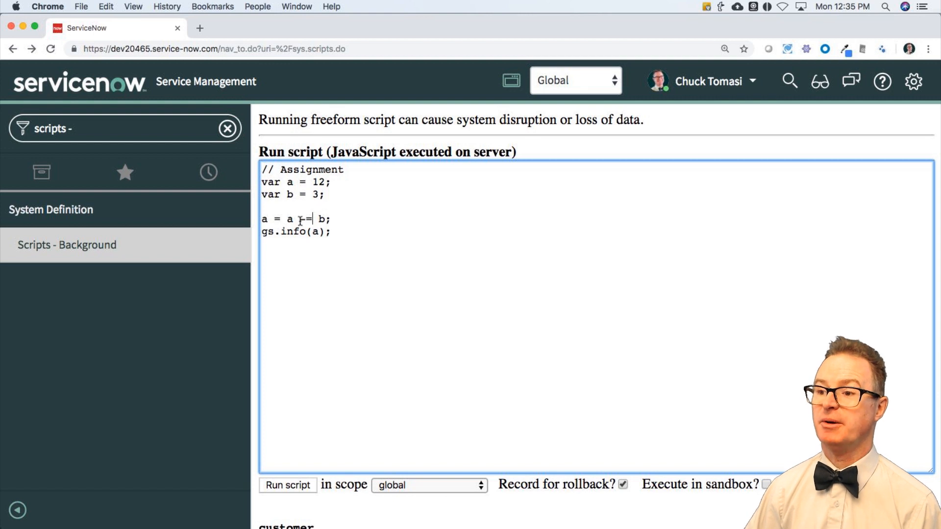
pyautogui.write('=')
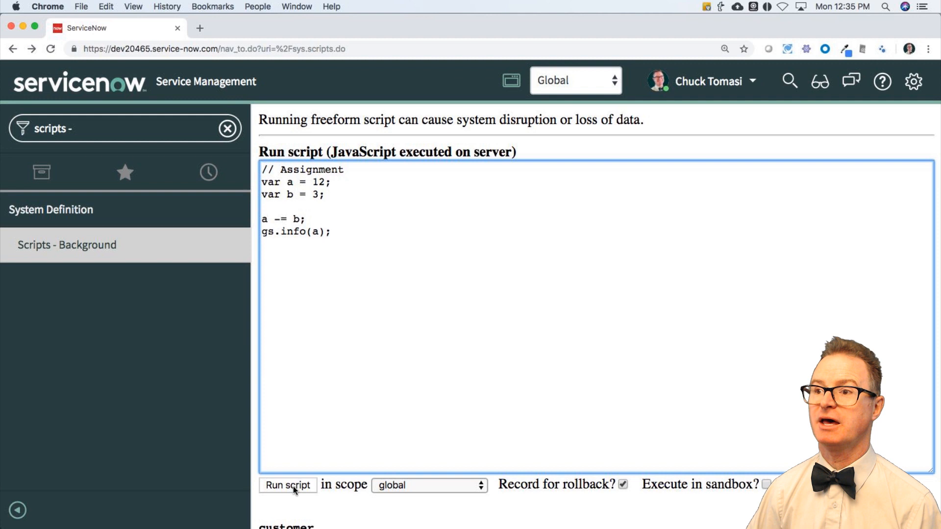
pyautogui.click(287, 485)
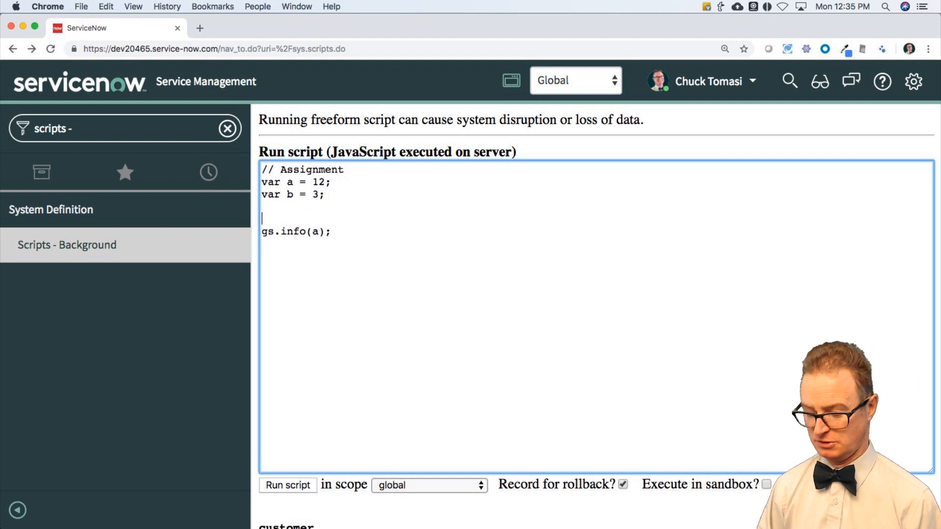
# - Add a prefix decrement --a; before gs.info(a) and run the script
pyautogui.write('--a;')
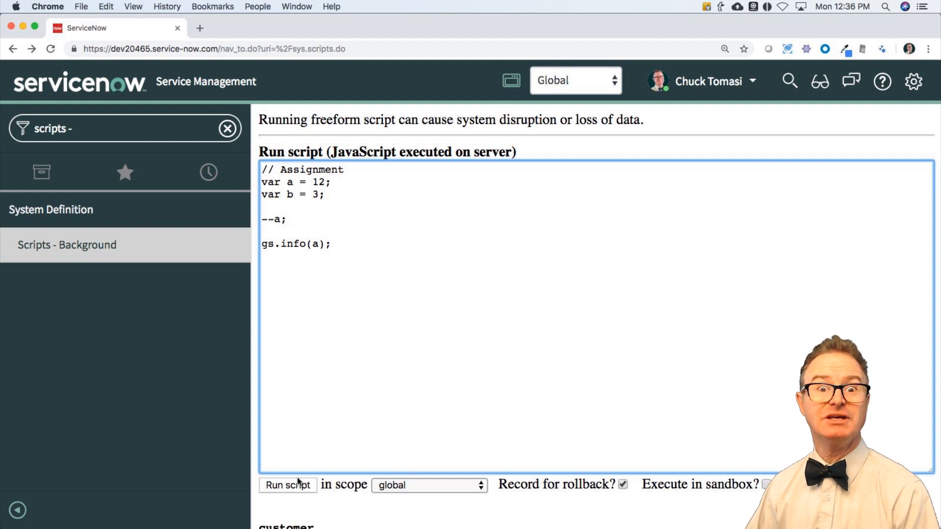
pyautogui.click(287, 485)
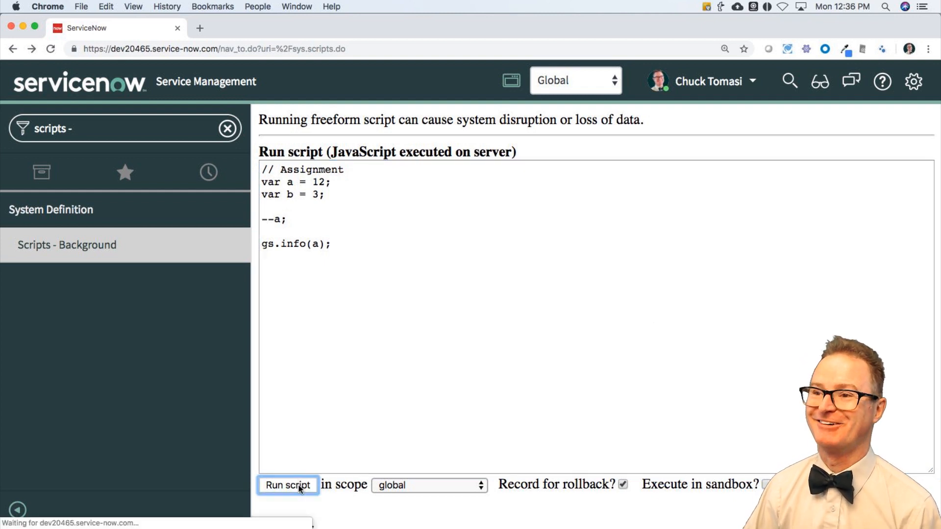
pyautogui.click(287, 485)
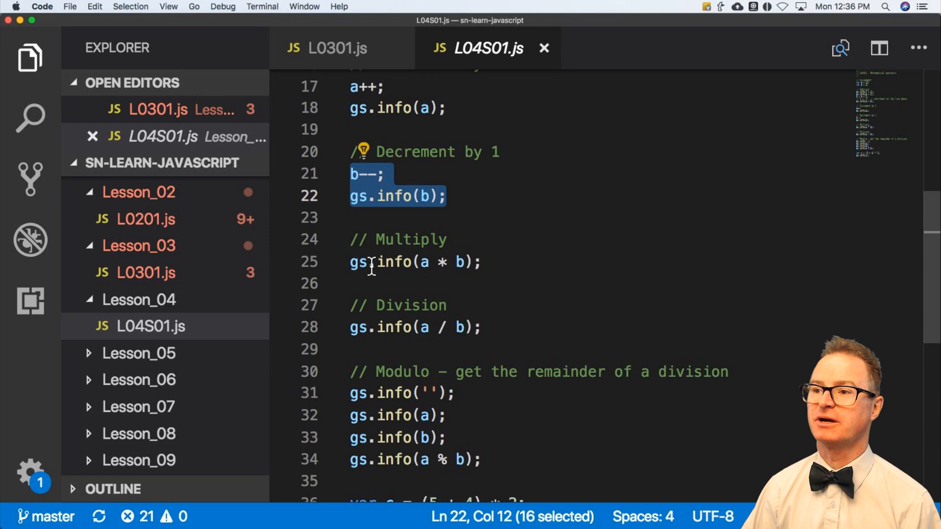
# - Remove the --a; decrement, change the log to gs.info(a * b) and run it
pyautogui.doubleClick(392, 261)
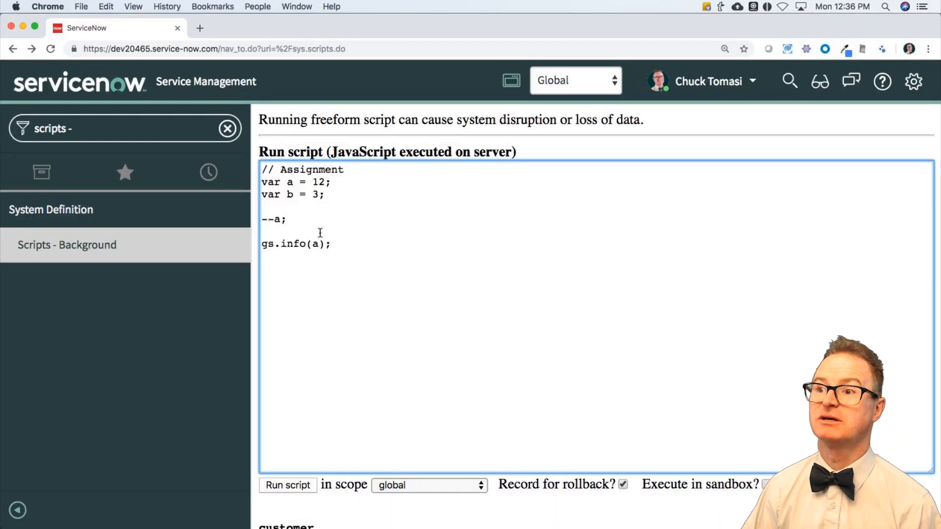
pyautogui.moveTo(262, 218); pyautogui.dragTo(330, 244)
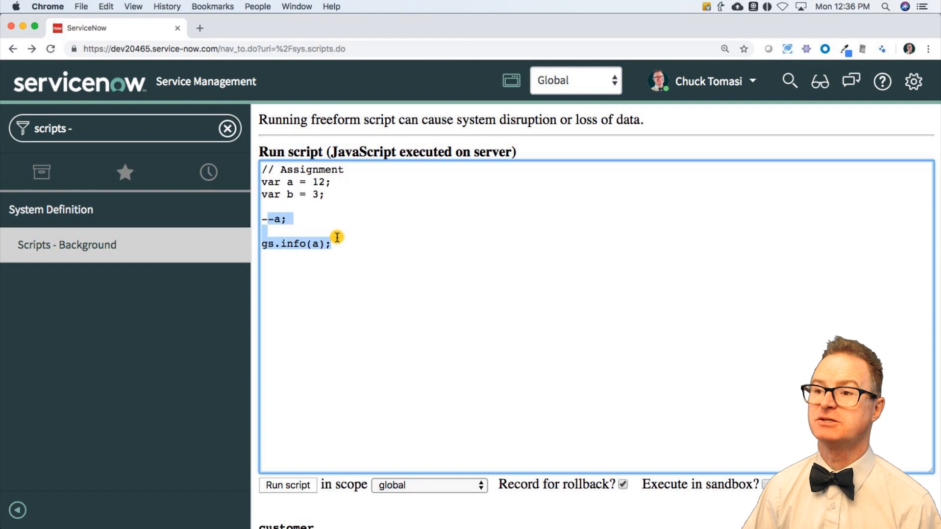
pyautogui.press('backspace')
pyautogui.write('gs.info(a ')
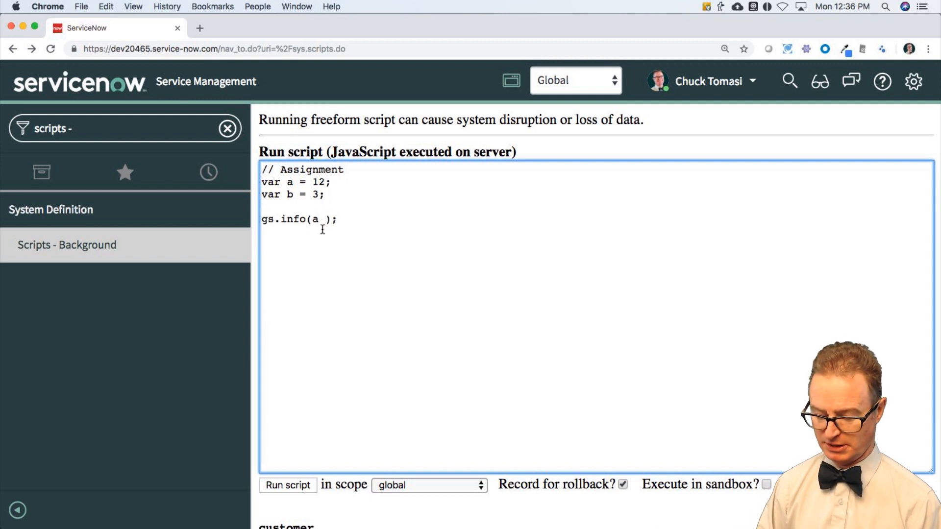
pyautogui.write('* b')
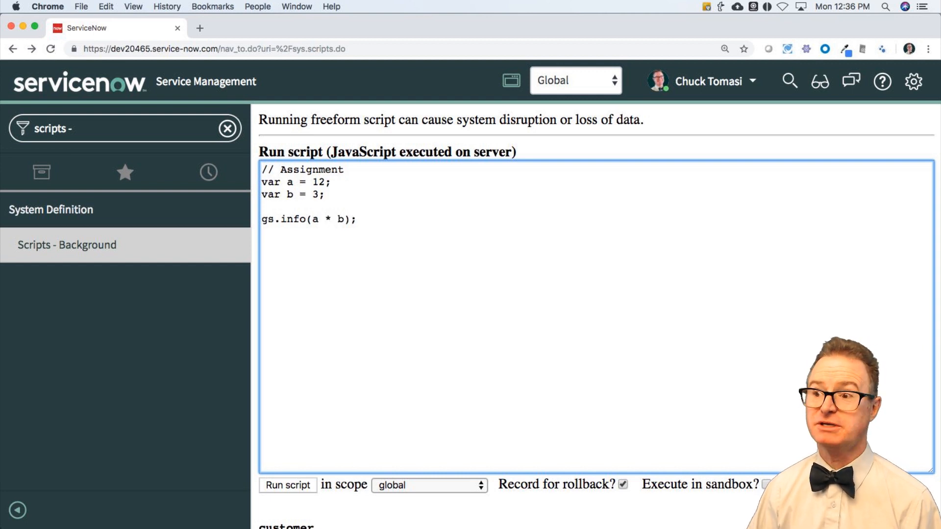
pyautogui.click(287, 485)
pyautogui.write('/')
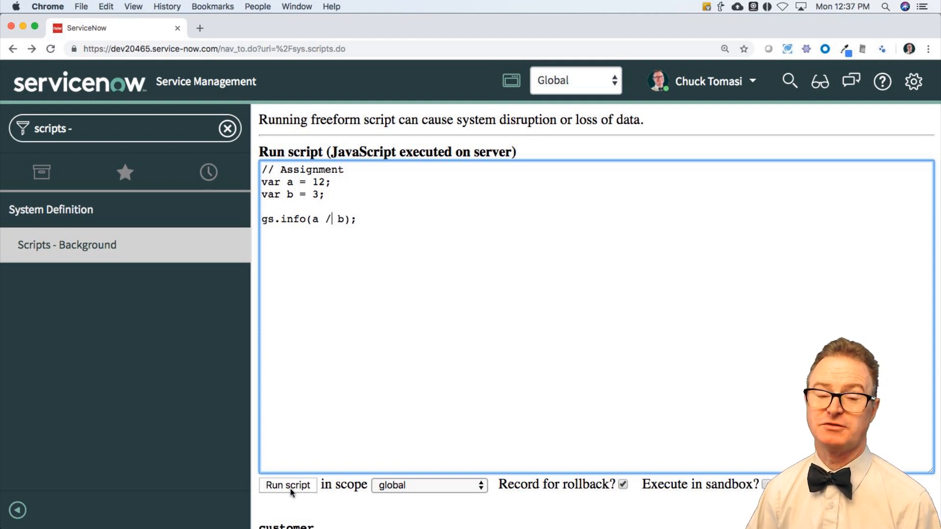
# - Run gs.info(a / b), then set var b = 5 and run the division again
pyautogui.click(287, 485)
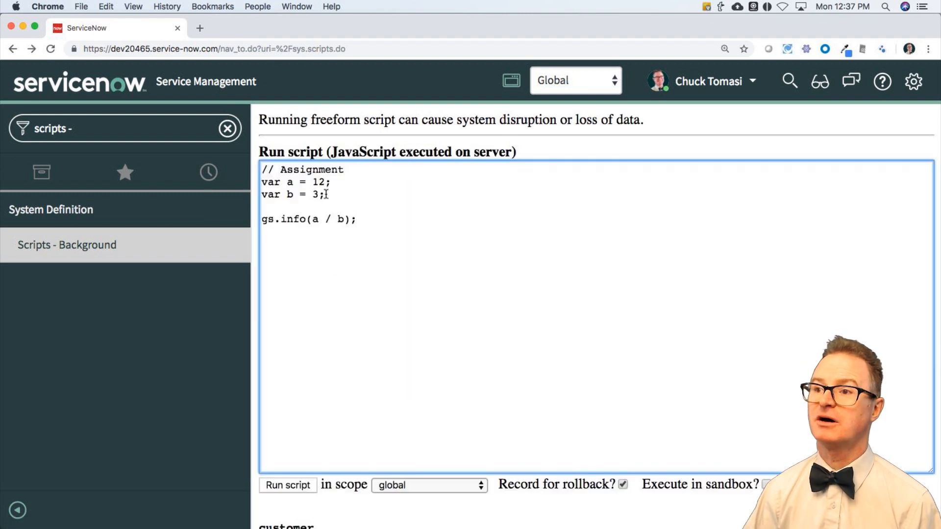
pyautogui.write('5')
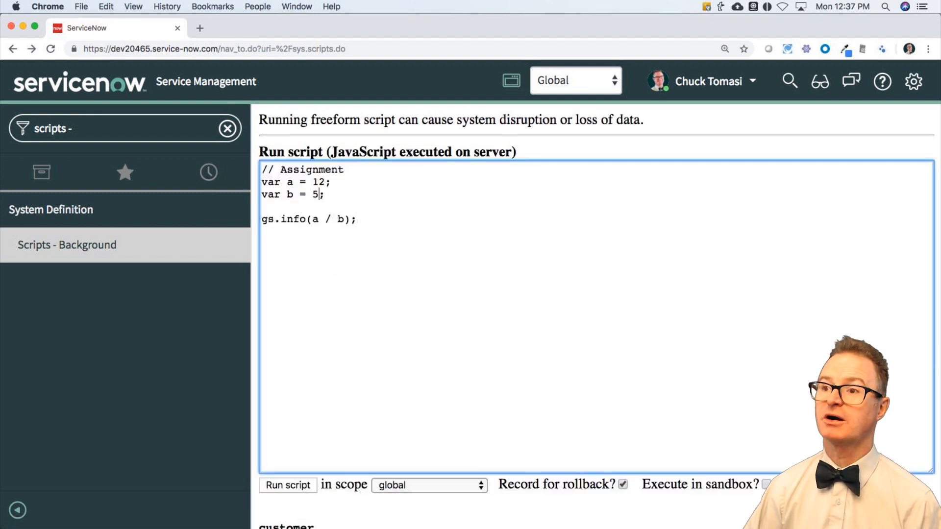
pyautogui.click(287, 485)
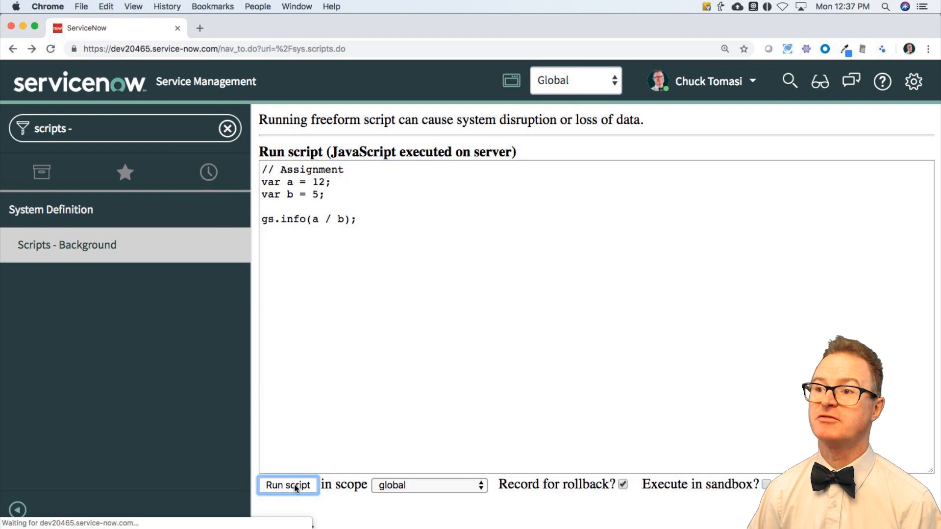
pyautogui.click(287, 485)
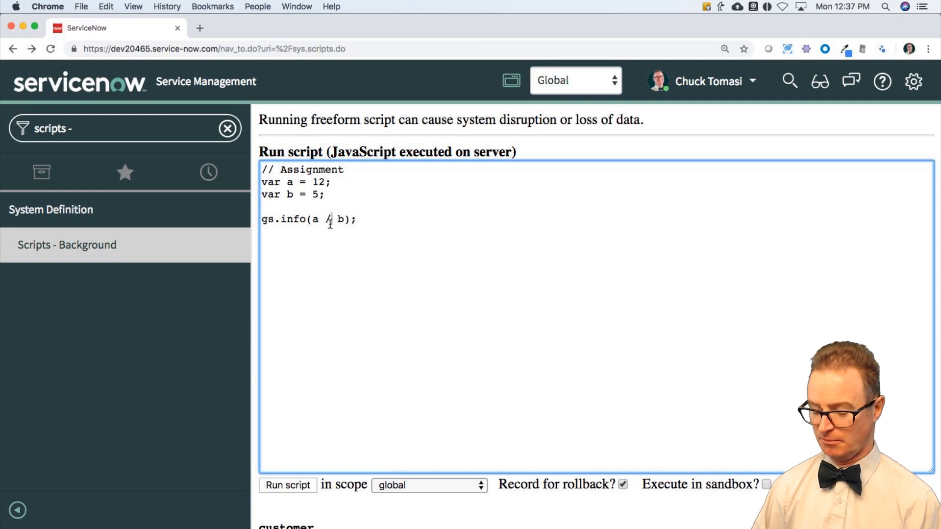
# - Change the log to a % b and run it with a equal to 12 and 13
pyautogui.write('%')
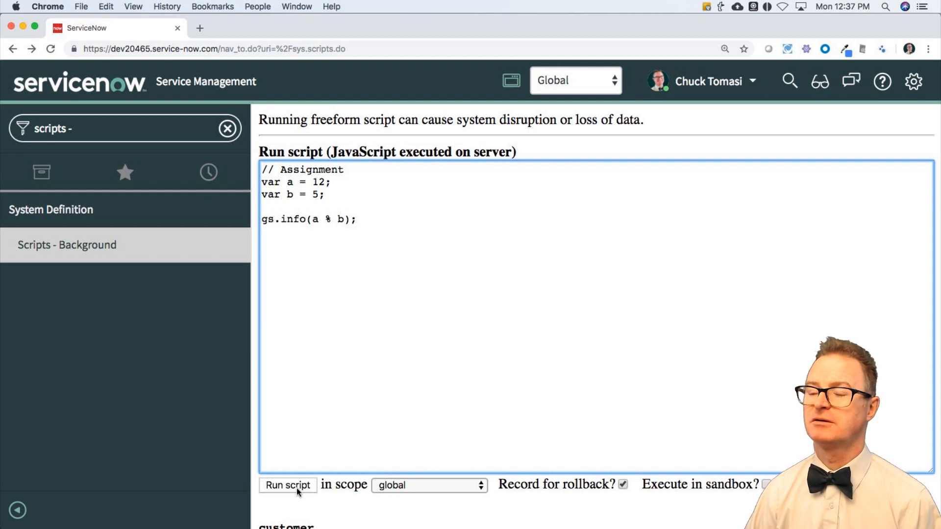
pyautogui.click(287, 485)
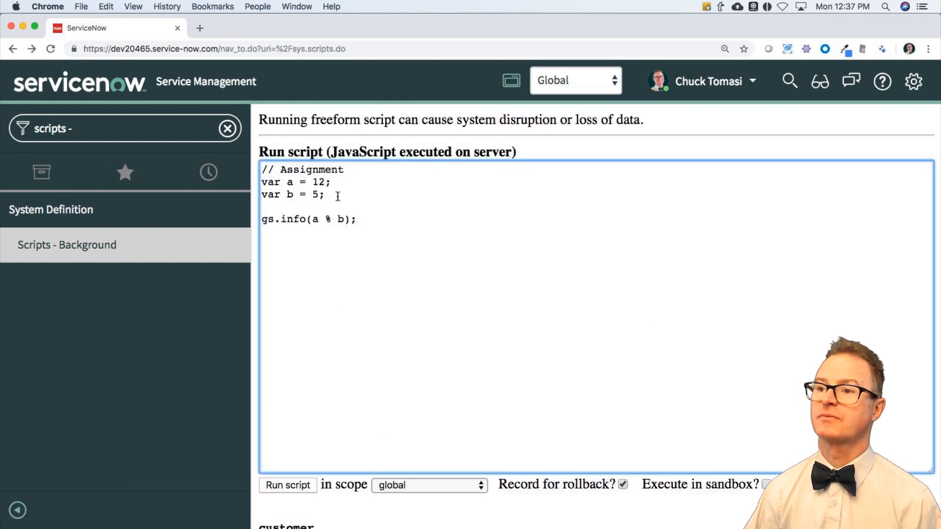
pyautogui.write('3')
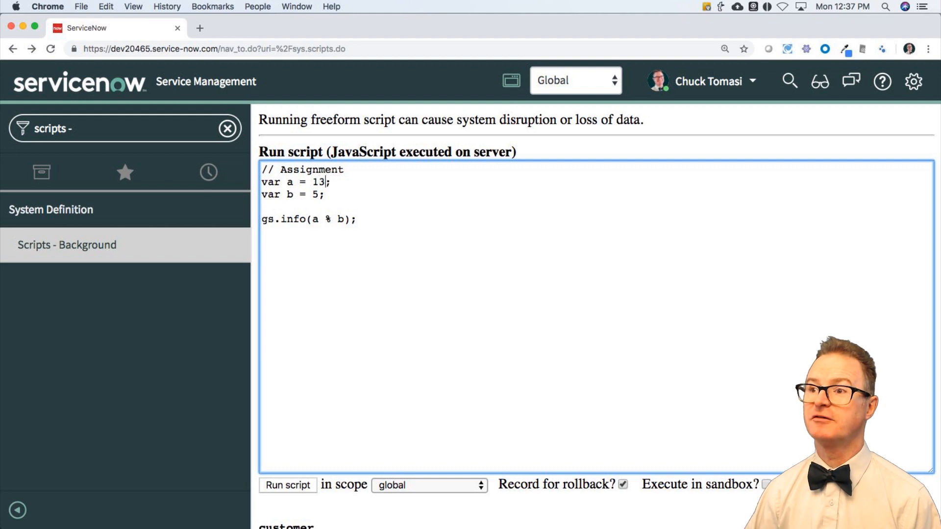
pyautogui.click(287, 485)
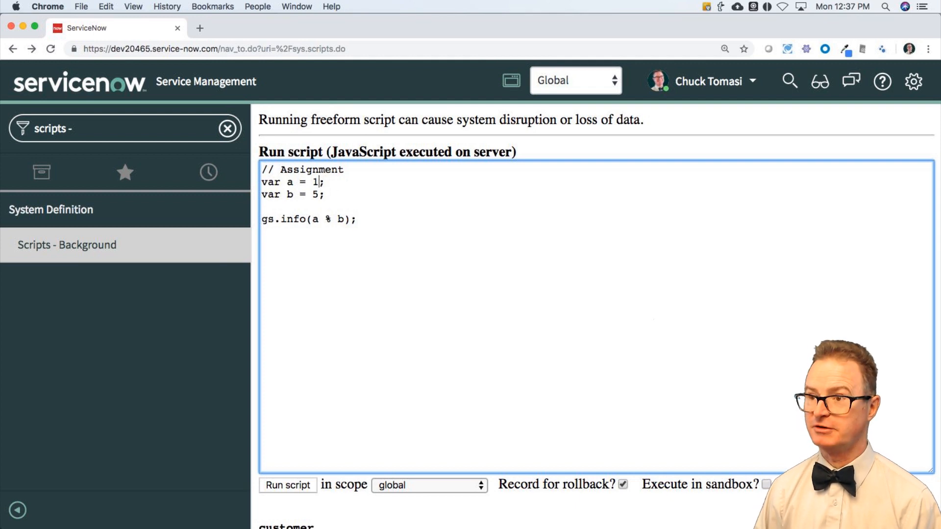
# - Run the modulo again with a equal to 14 and 15, logging back in to see remainder 0
pyautogui.write('4')
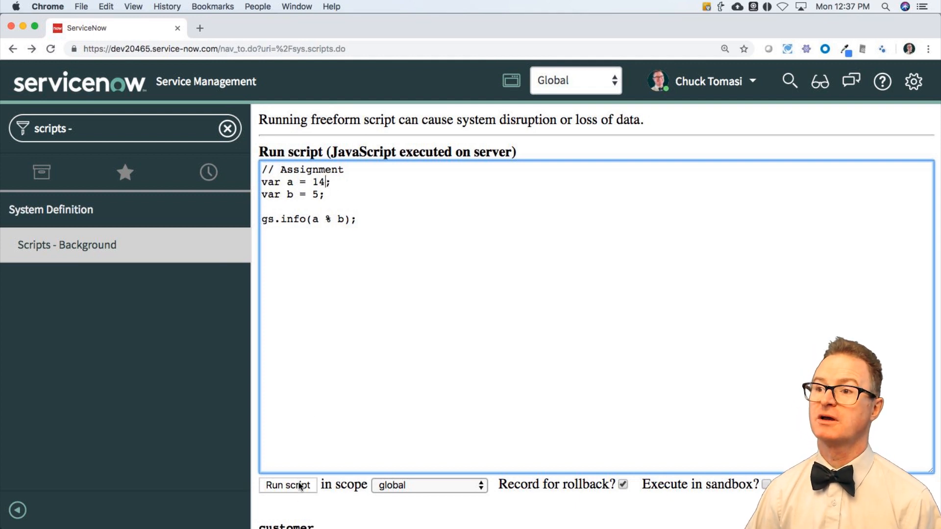
pyautogui.click(287, 485)
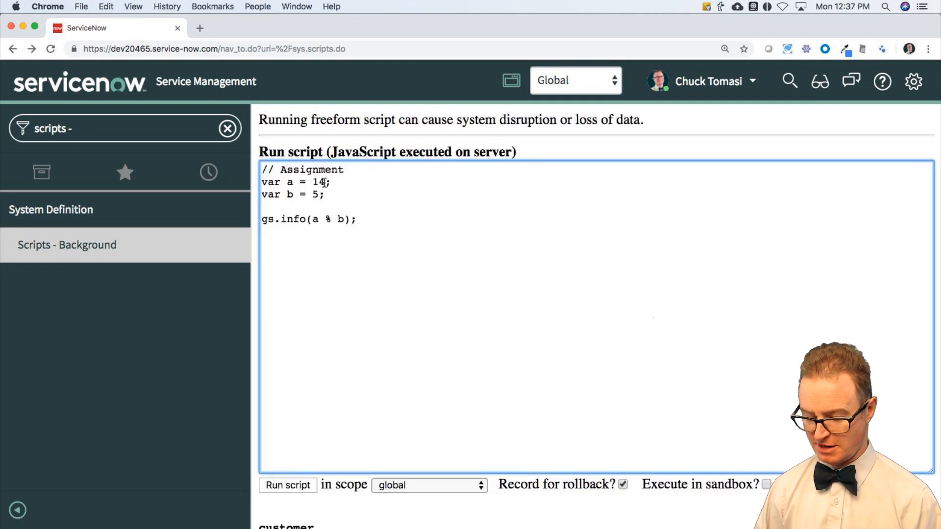
pyautogui.write('5')
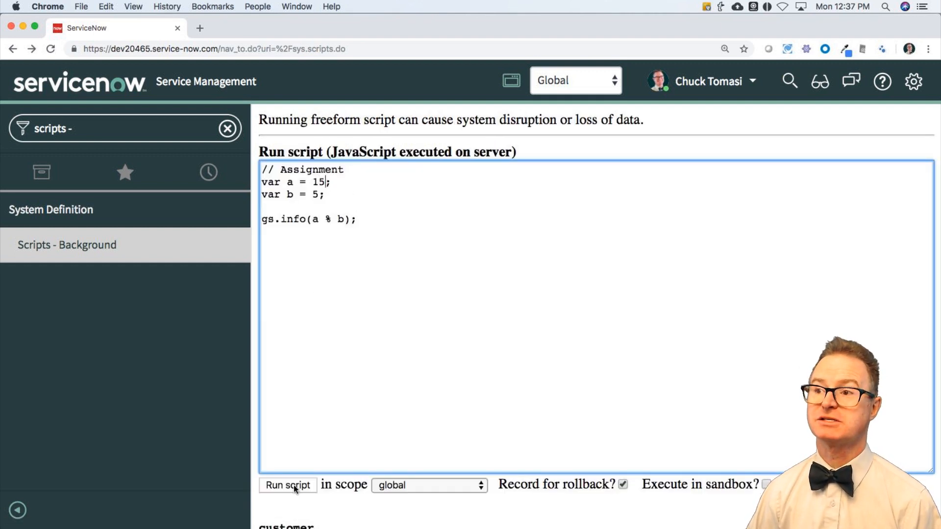
pyautogui.click(287, 485)
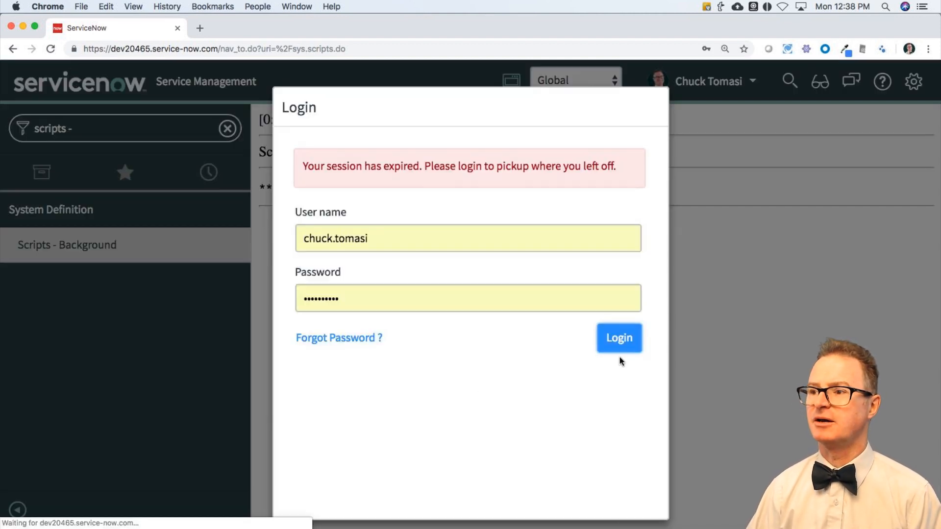
pyautogui.click(618, 338)
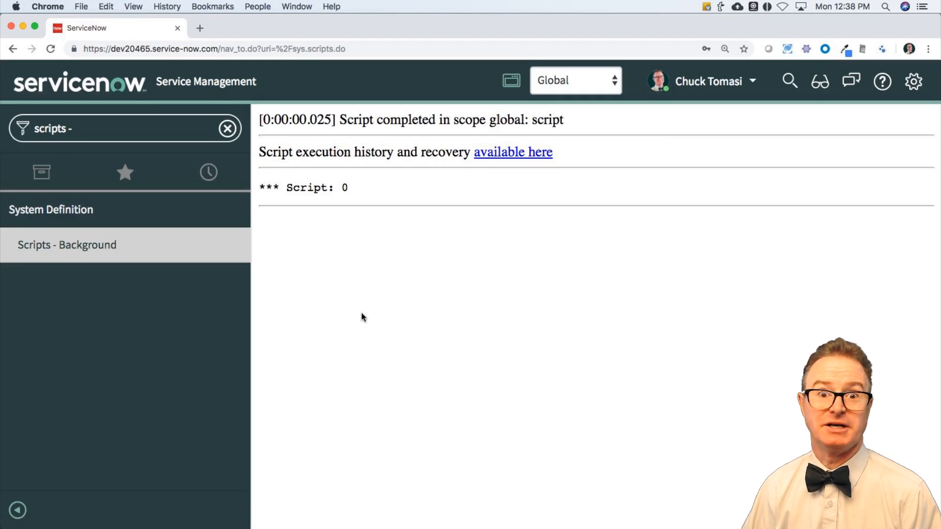
pyautogui.moveTo(382, 326)
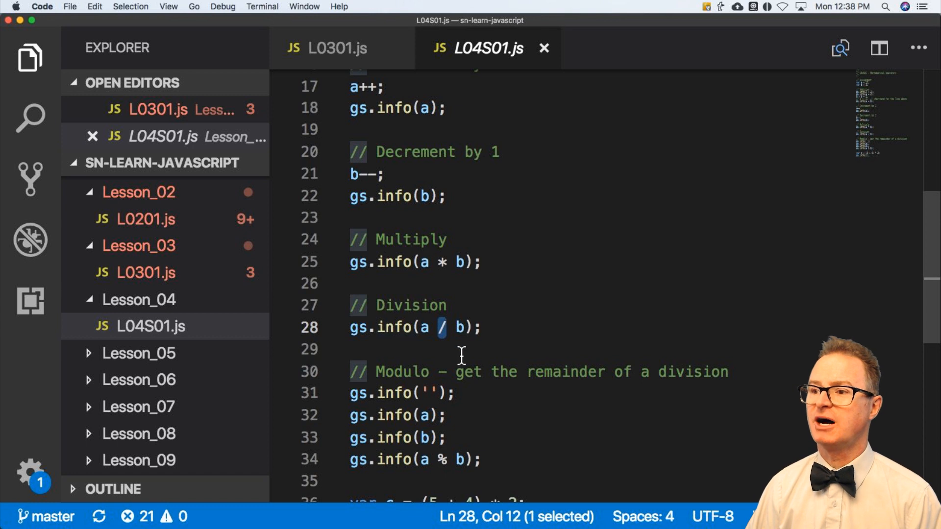
# - Select and copy var c = (5 + 4) * 2; gs.info(c); from lines 36–37 of L04S01.js
pyautogui.scroll(-3)
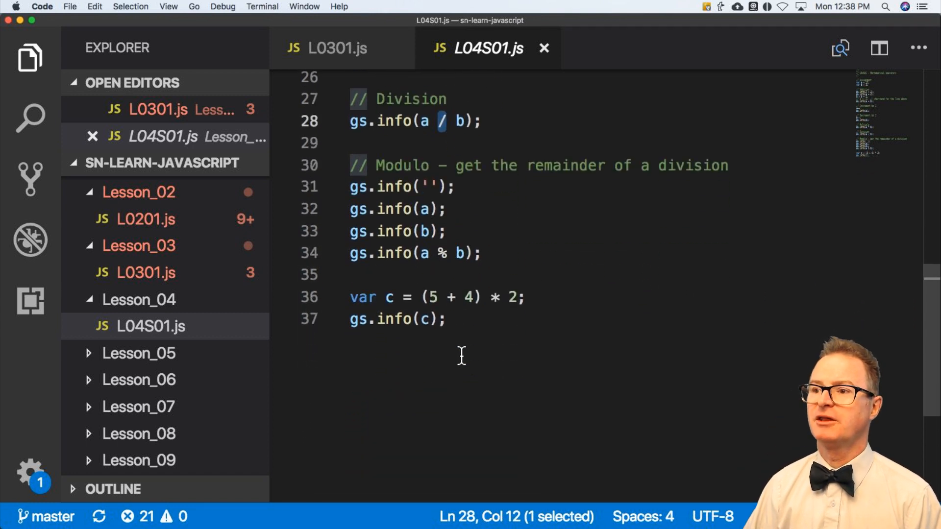
pyautogui.moveTo(350, 297); pyautogui.dragTo(399, 297)
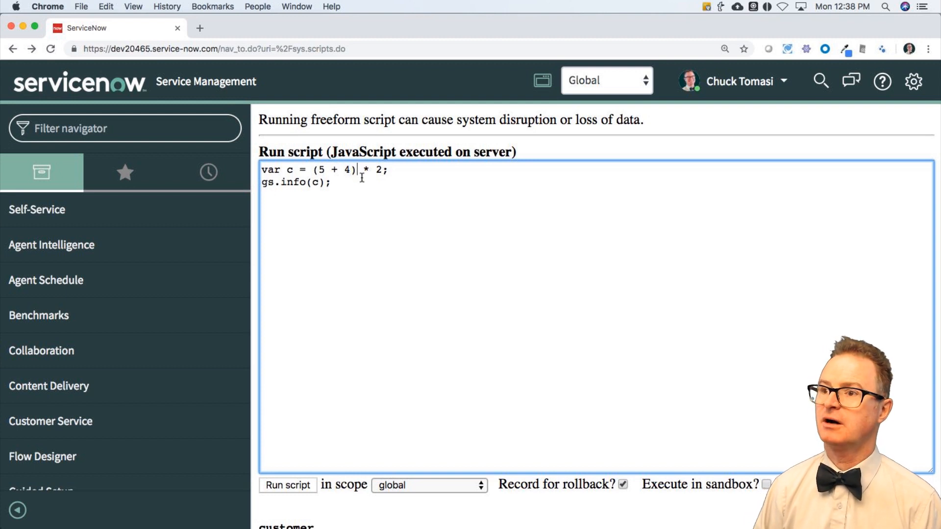
# - Paste the example, run it as 5 + 4 * 2, then restore (5 + 4) * 2 and run again
pyautogui.press('Backspace')
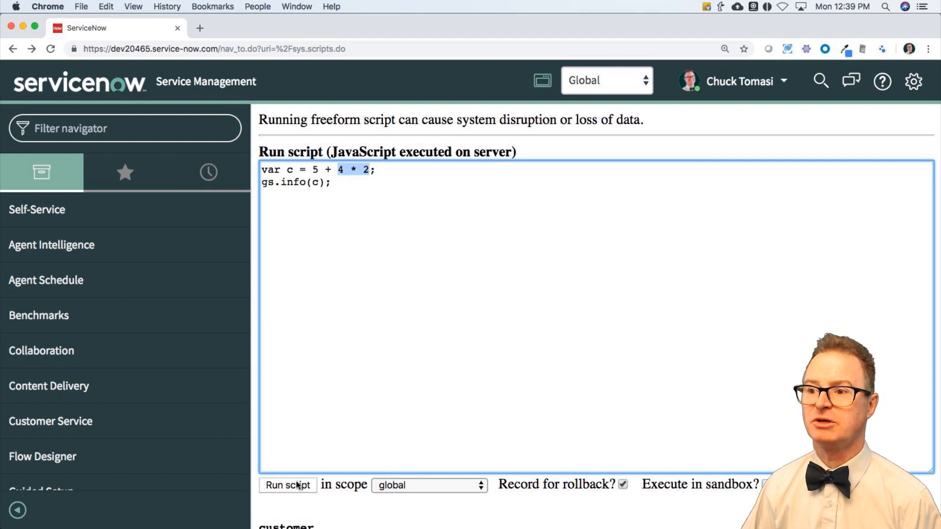
pyautogui.click(287, 485)
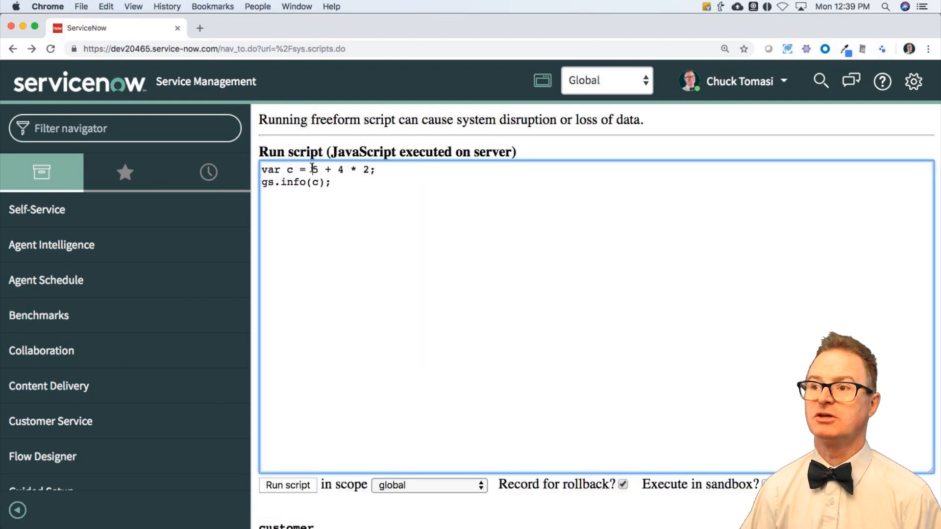
pyautogui.write('(')
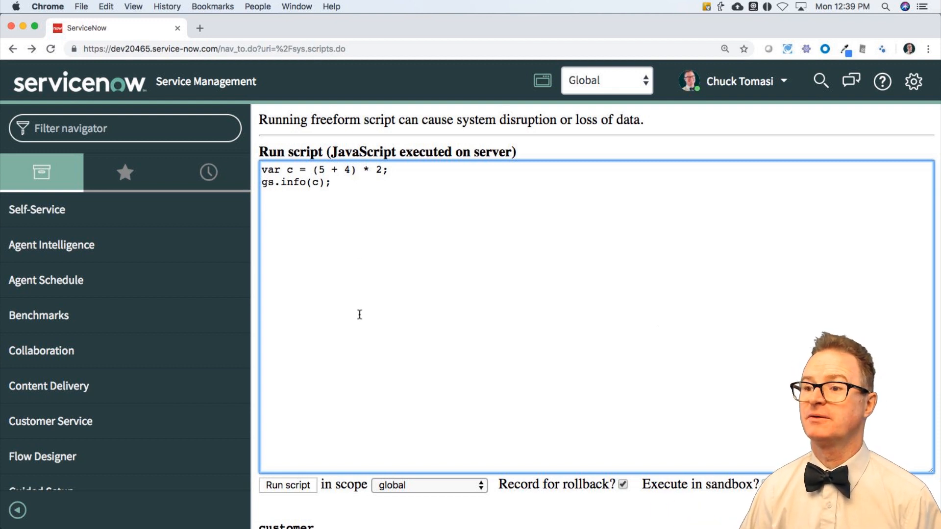
pyautogui.click(287, 485)
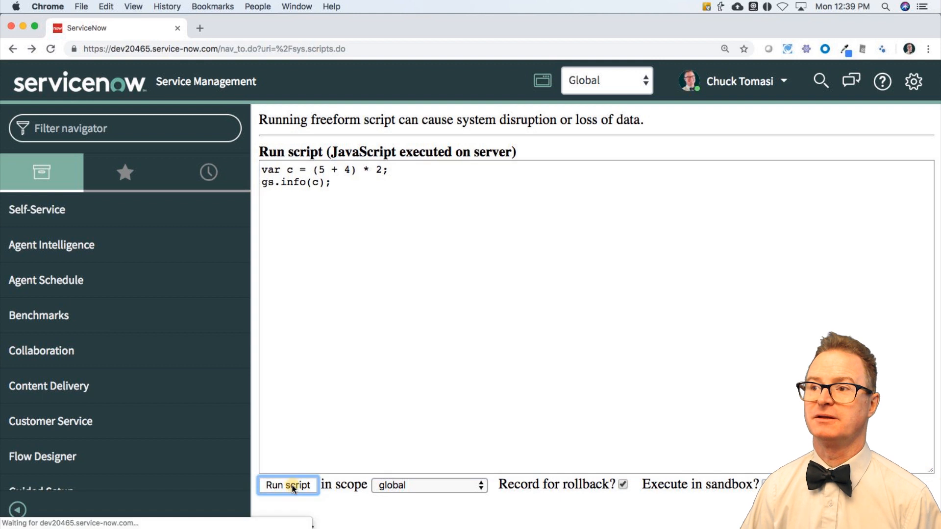
pyautogui.click(288, 485)
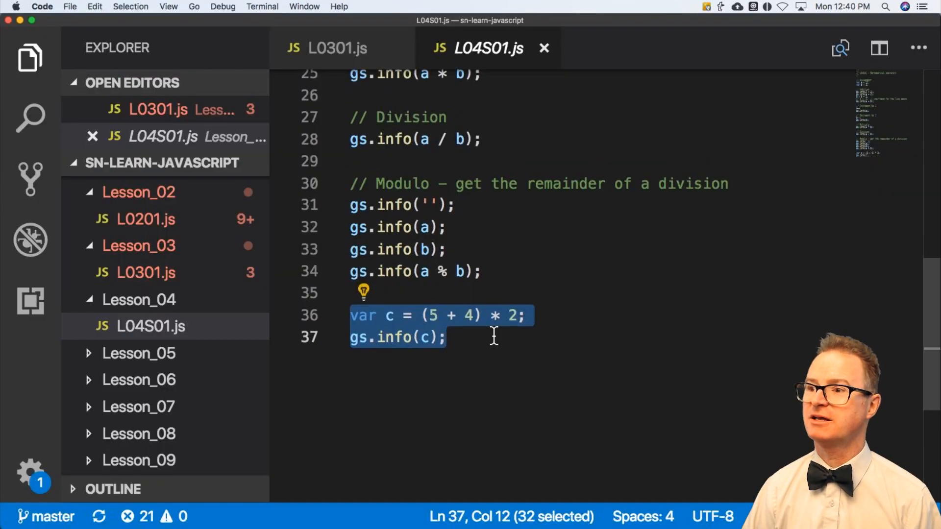
# - Scroll L04S01.js to the closing (5 + 4) * 2 precedence example on lines 36–37
pyautogui.scroll(-3)
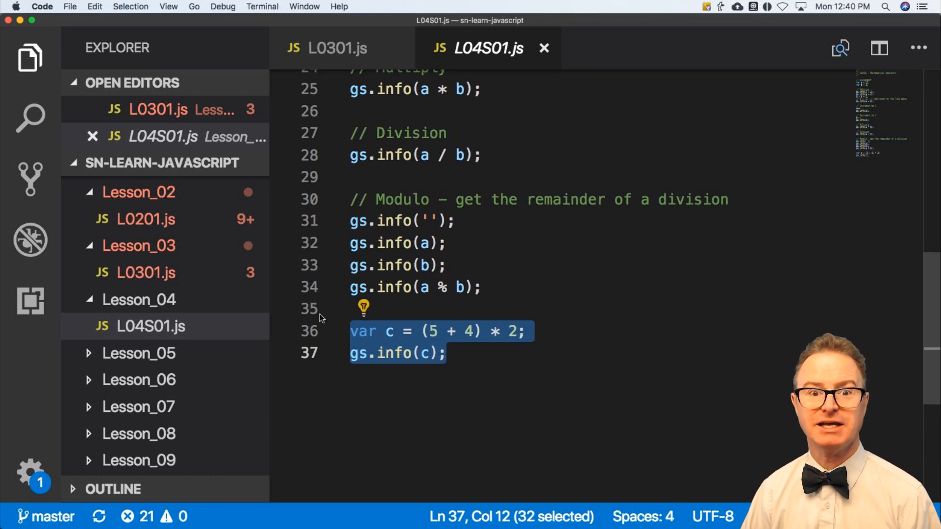